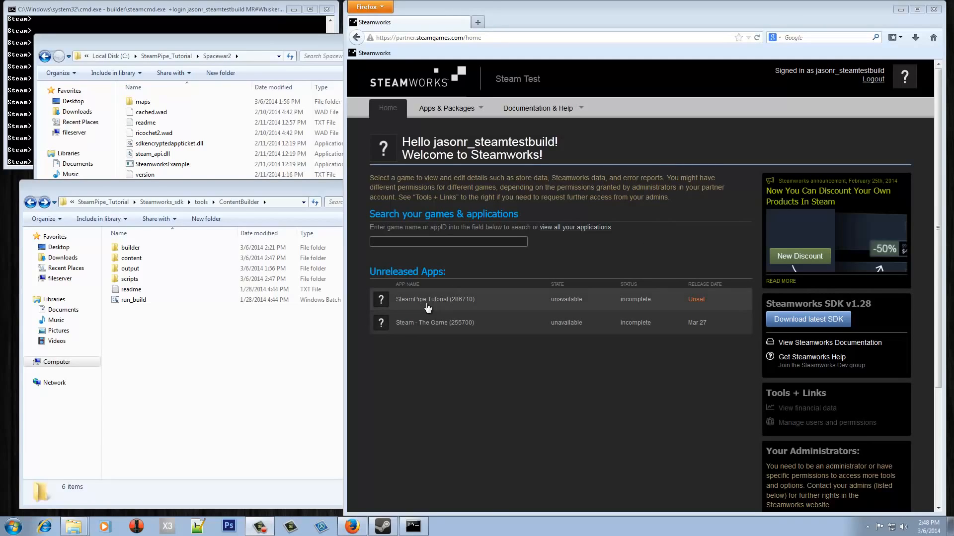
mouse_move(430, 302)
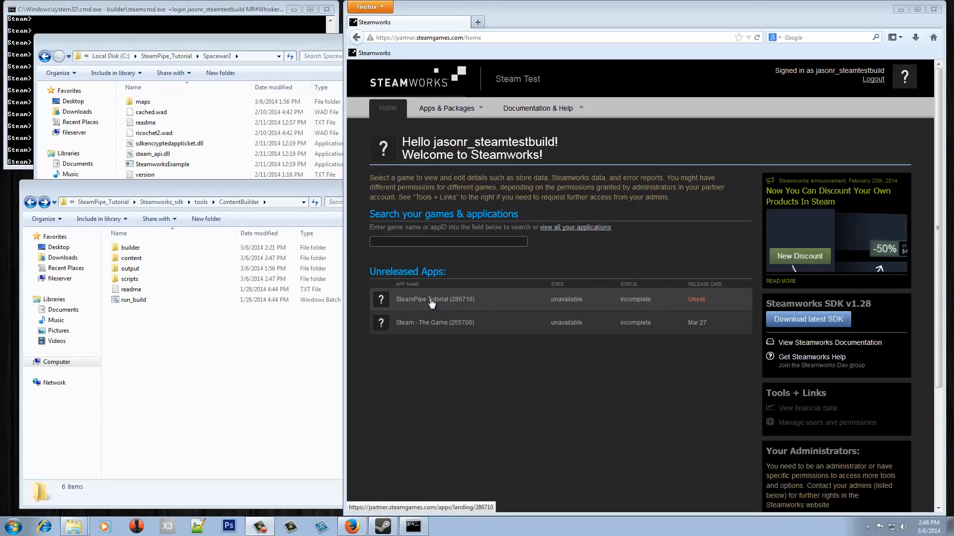
mouse_move(440, 304)
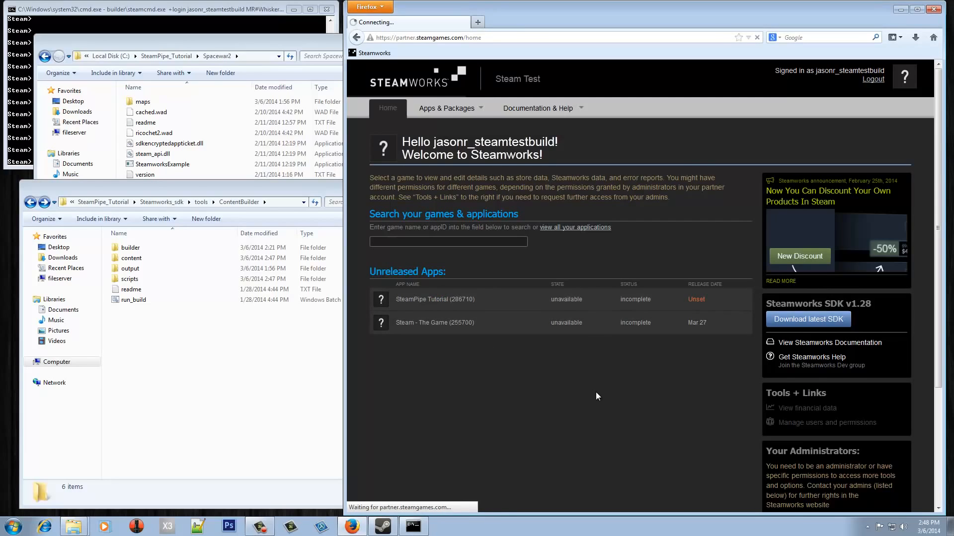
Go to the SteamPipe Tutorial (286710) landing page from the Unreleased Apps list
click(435, 299)
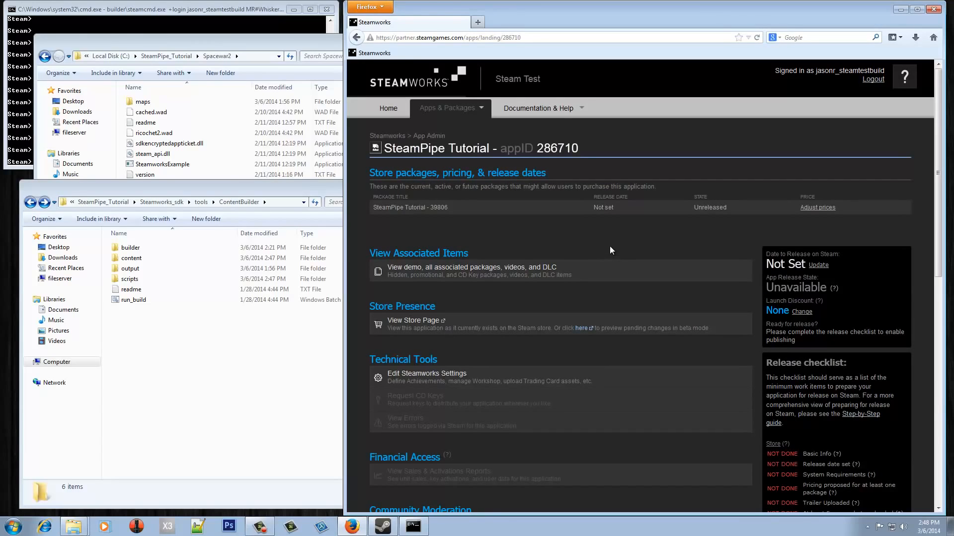
mouse_move(470, 494)
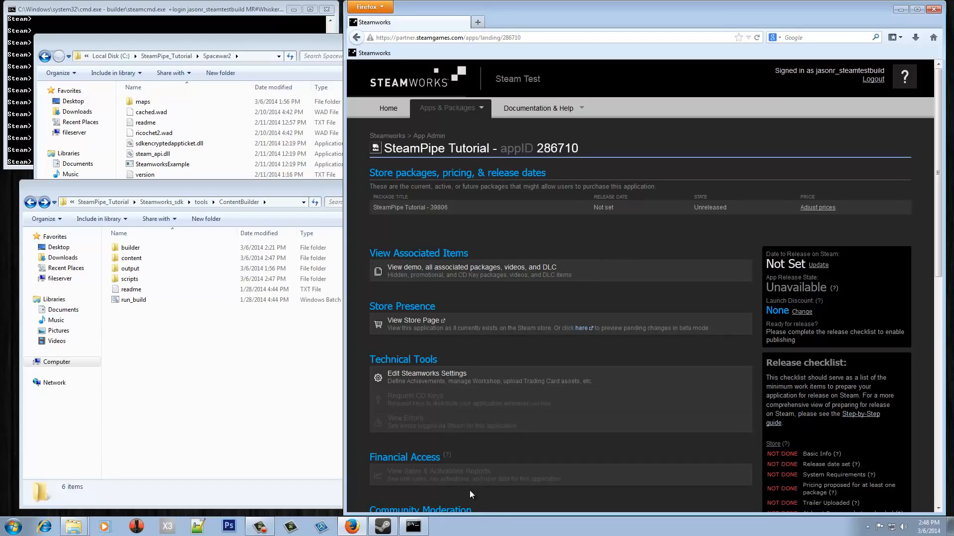
mouse_move(509, 377)
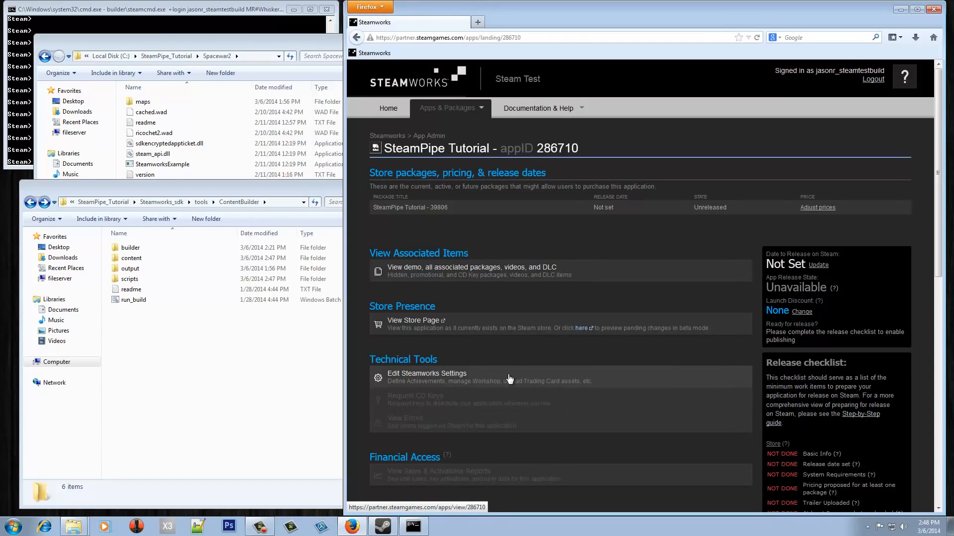
mouse_move(407, 377)
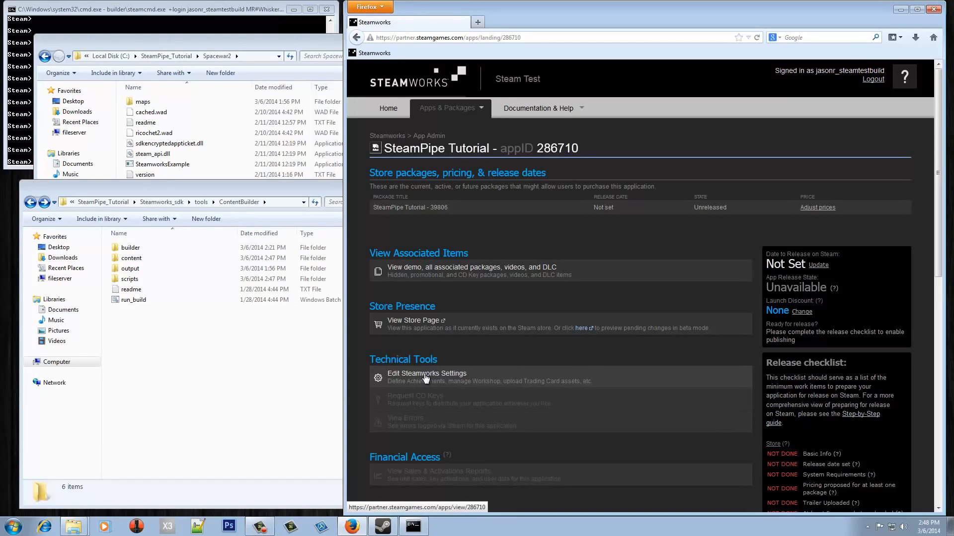
Enter Edit Steamworks Settings for the app and reveal the Installation dropdown
click(426, 374)
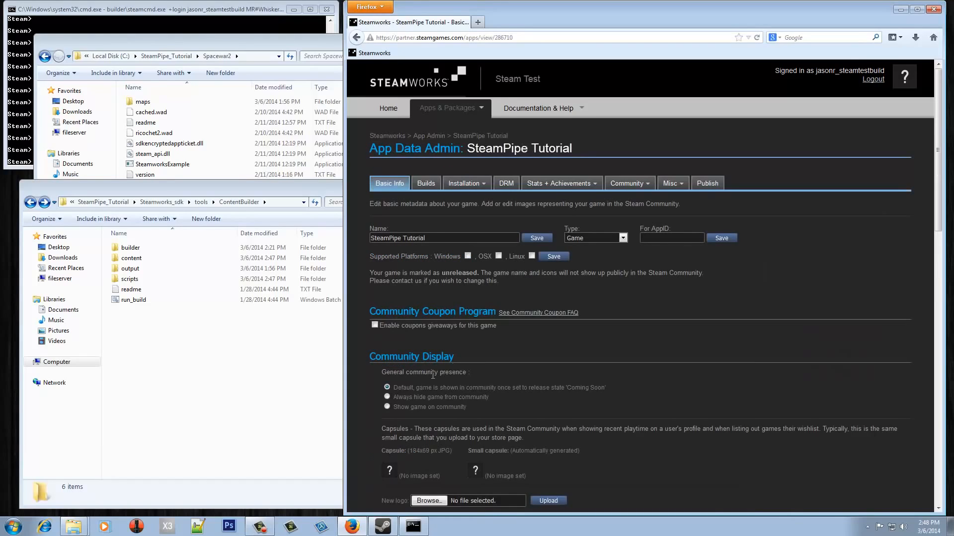
mouse_move(631, 355)
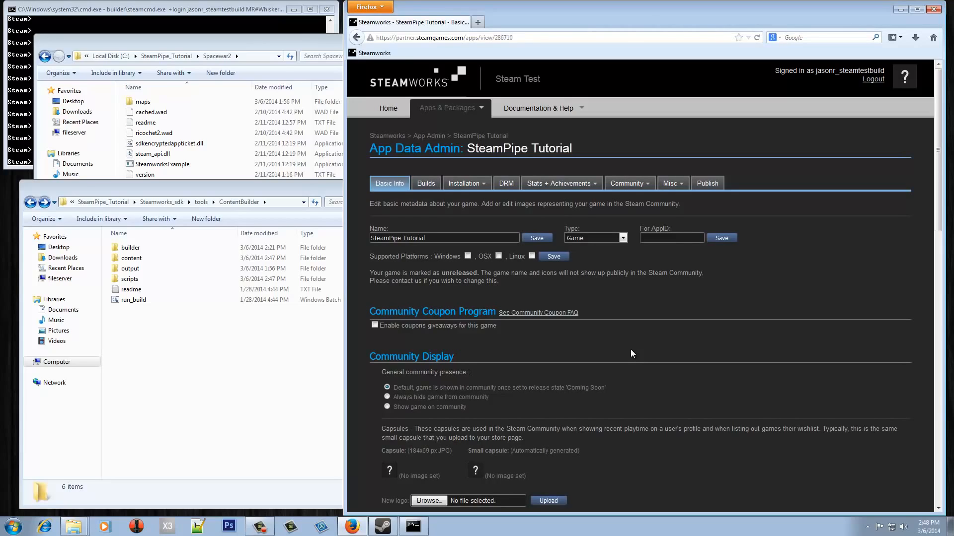
mouse_move(630, 352)
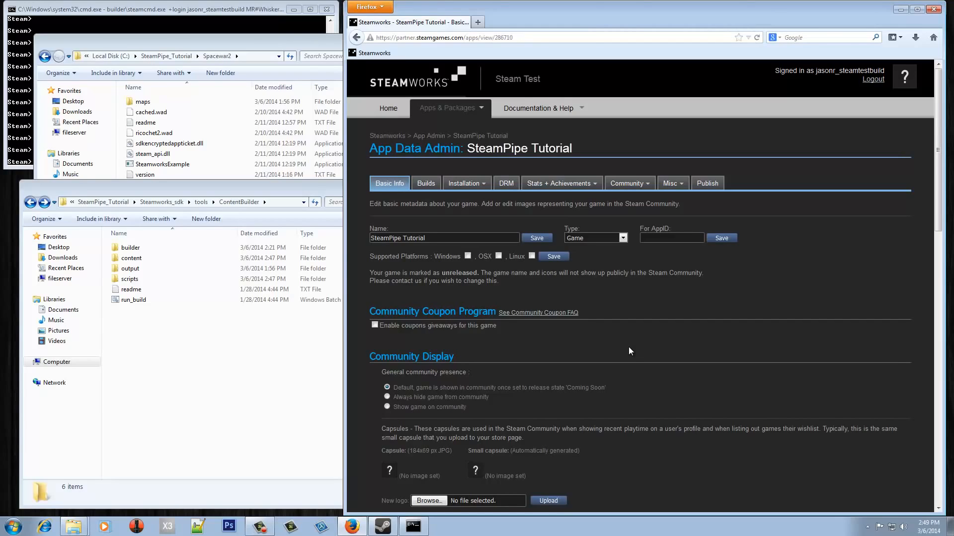
mouse_move(653, 332)
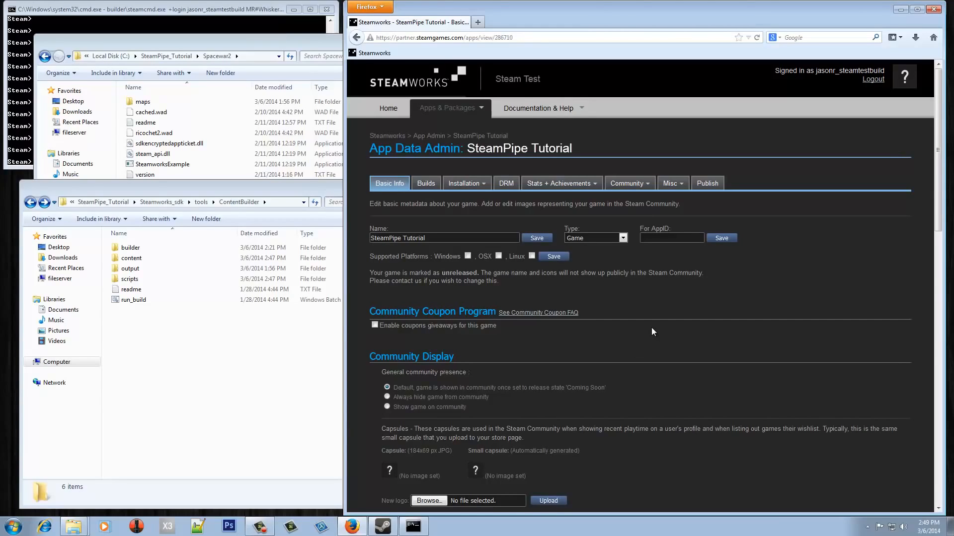
mouse_move(644, 326)
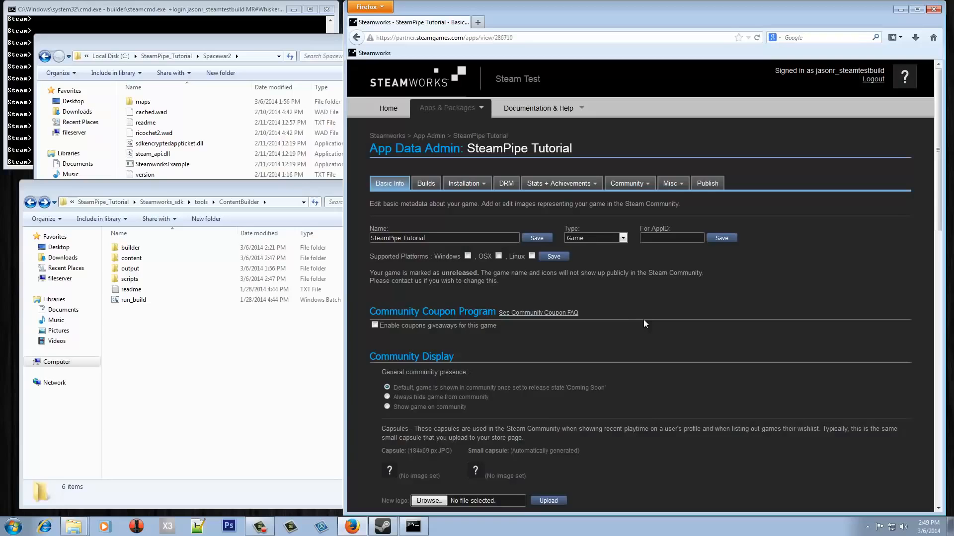
mouse_move(439, 222)
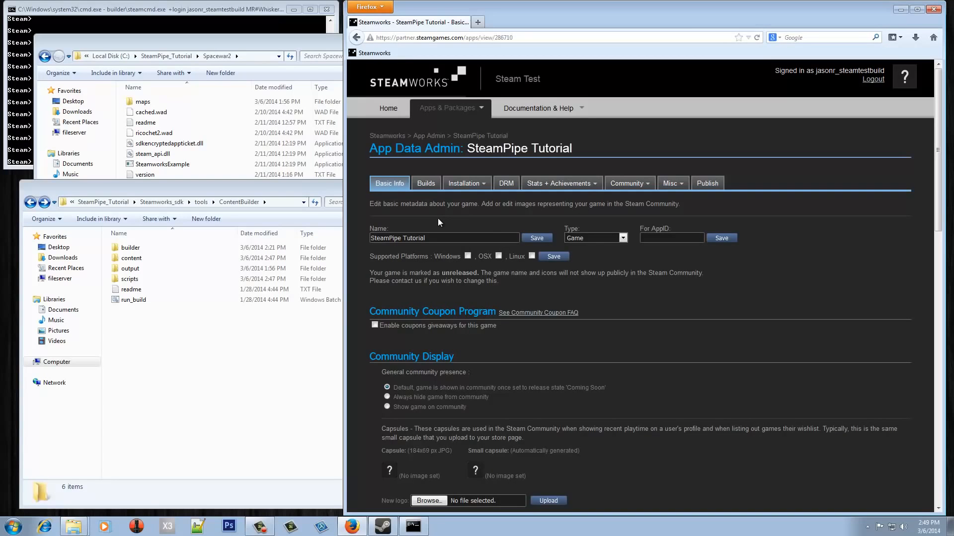
click(464, 183)
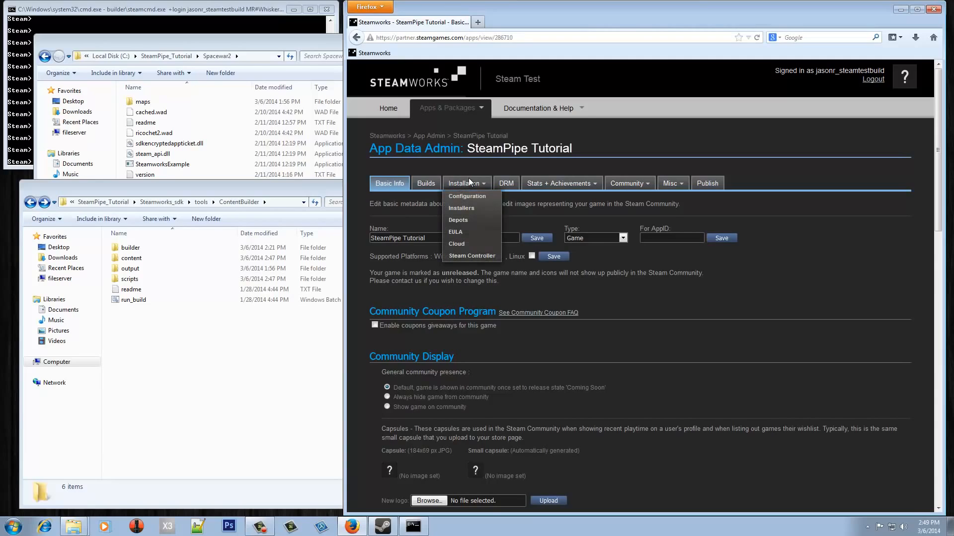
Show Installation > Configuration and scroll to the Launch Options section
click(467, 196)
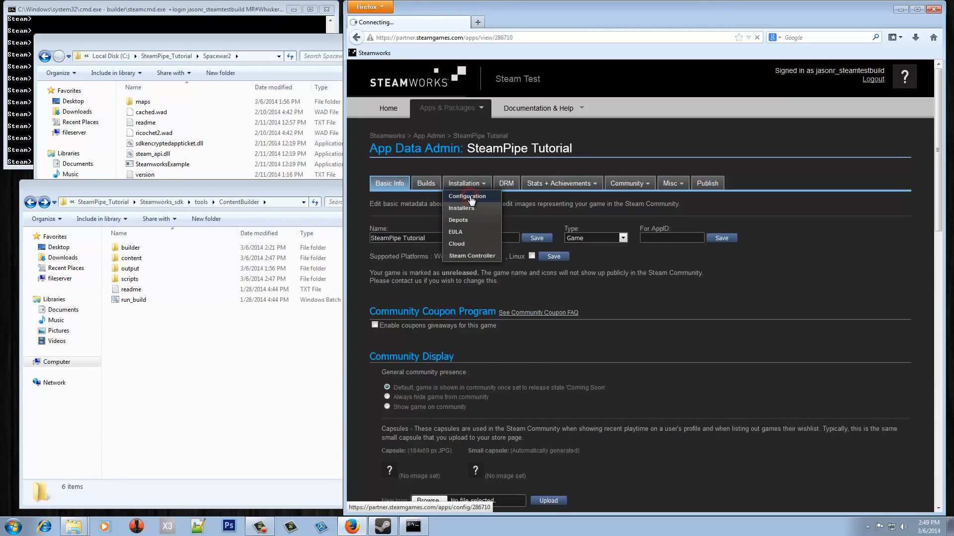
click(467, 195)
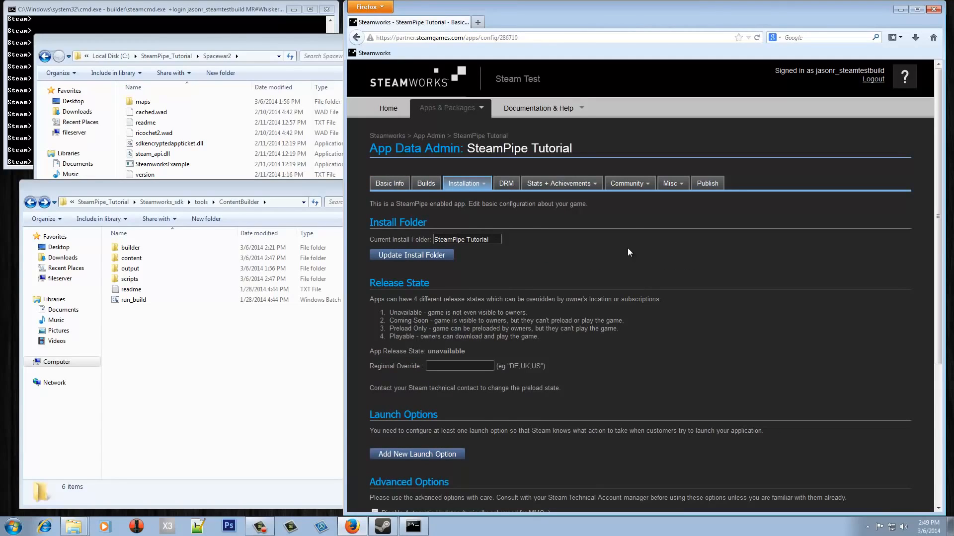
mouse_move(605, 246)
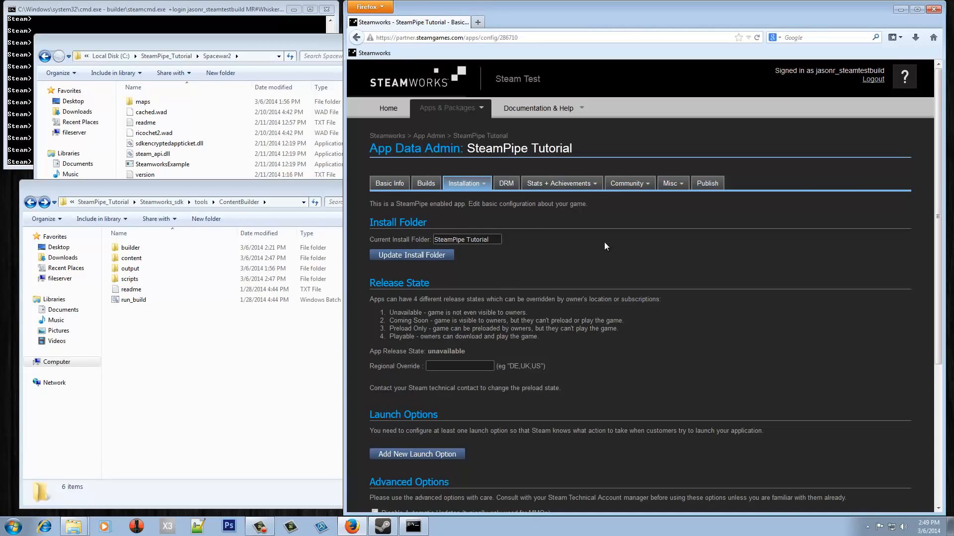
mouse_move(502, 253)
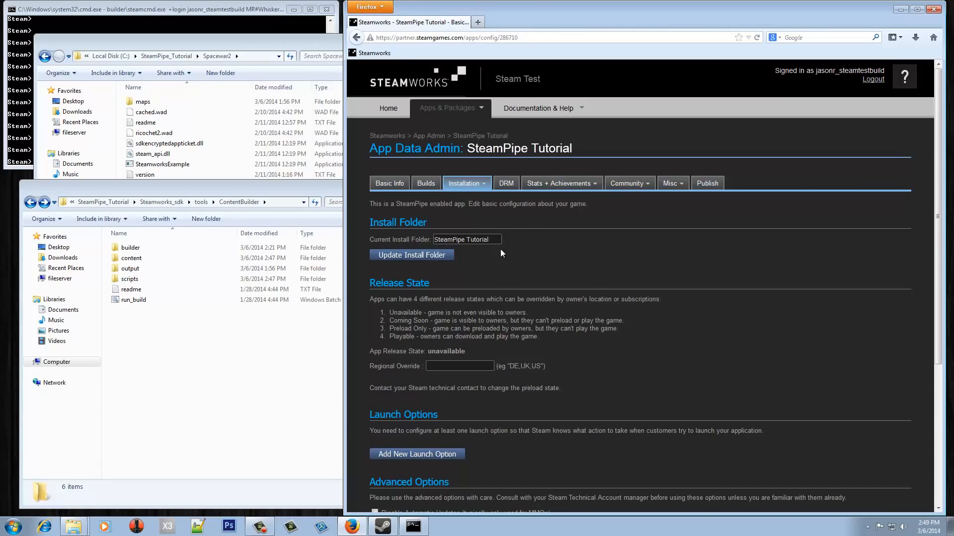
mouse_move(491, 240)
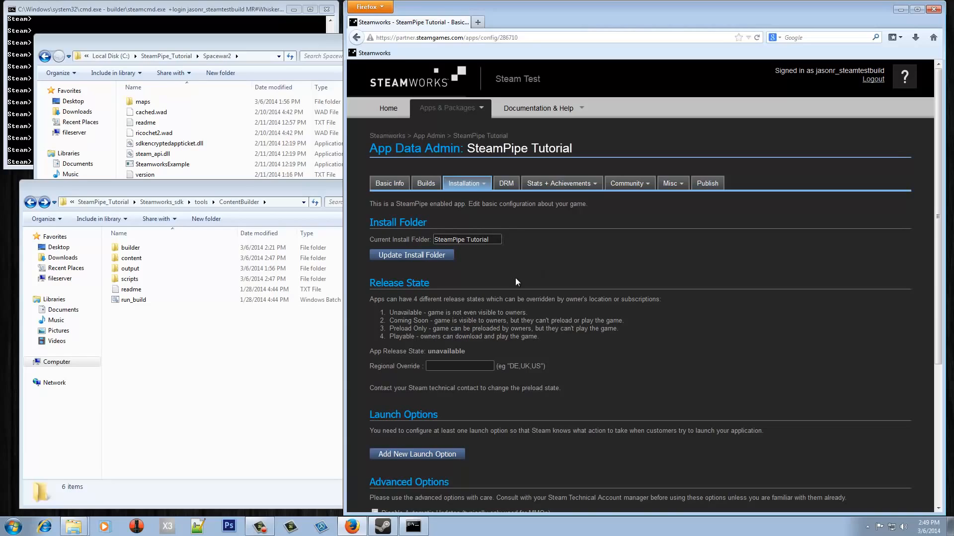
mouse_move(478, 351)
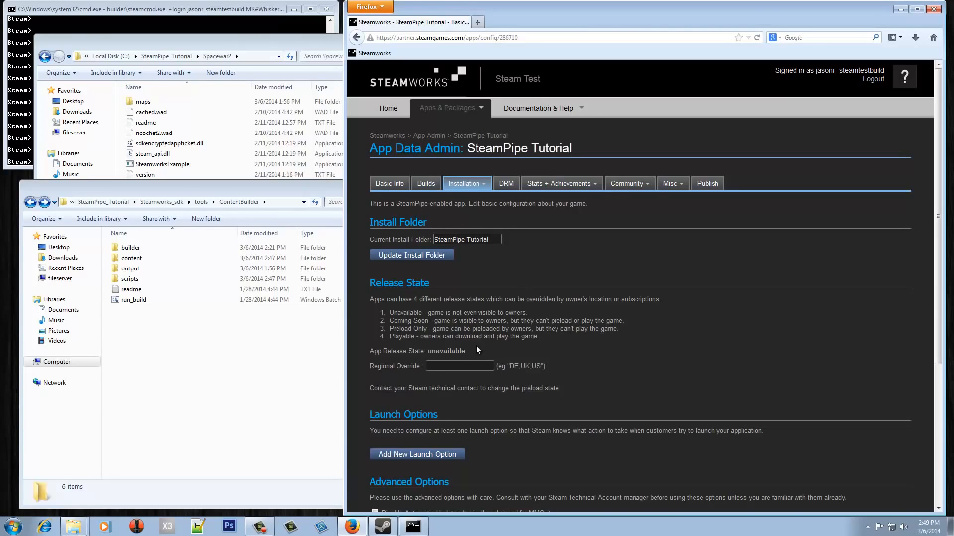
mouse_move(503, 356)
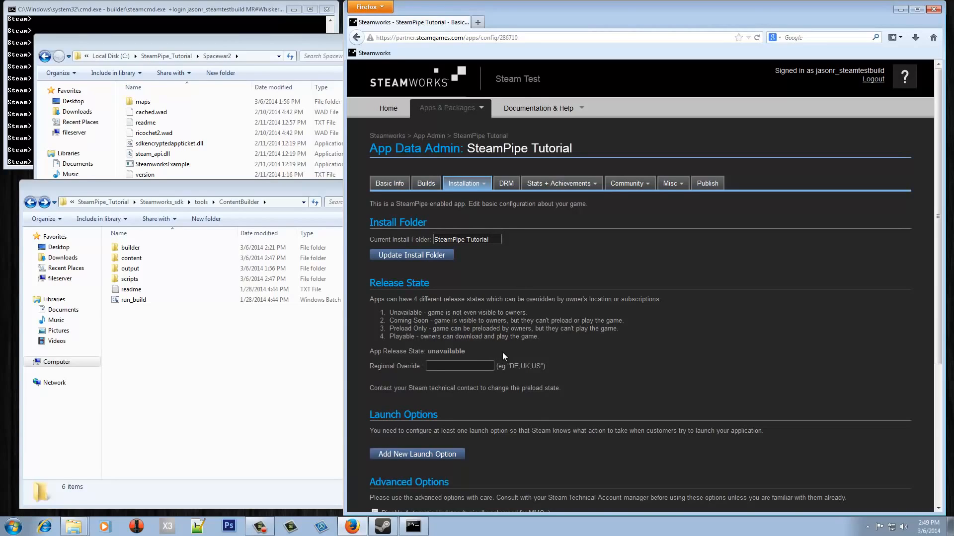
mouse_move(581, 361)
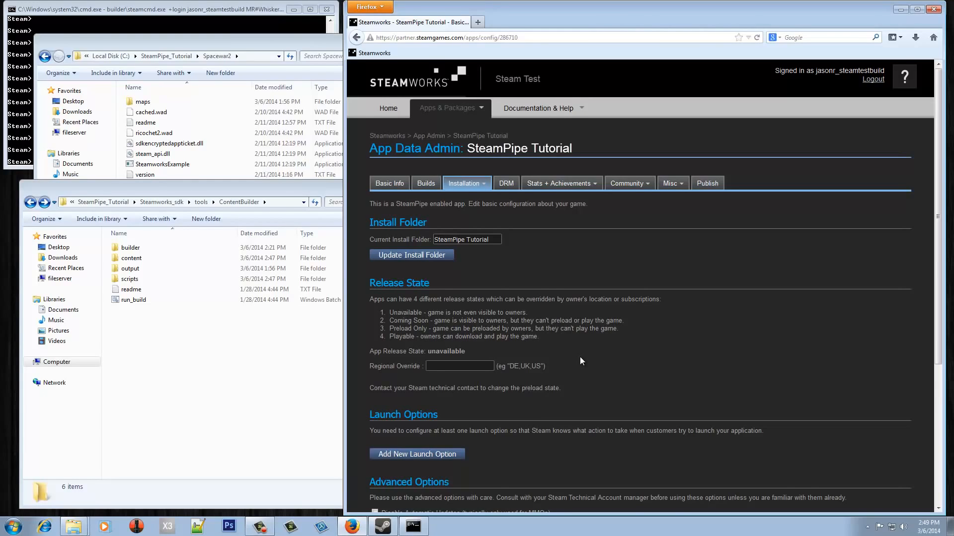
scroll(down, 3)
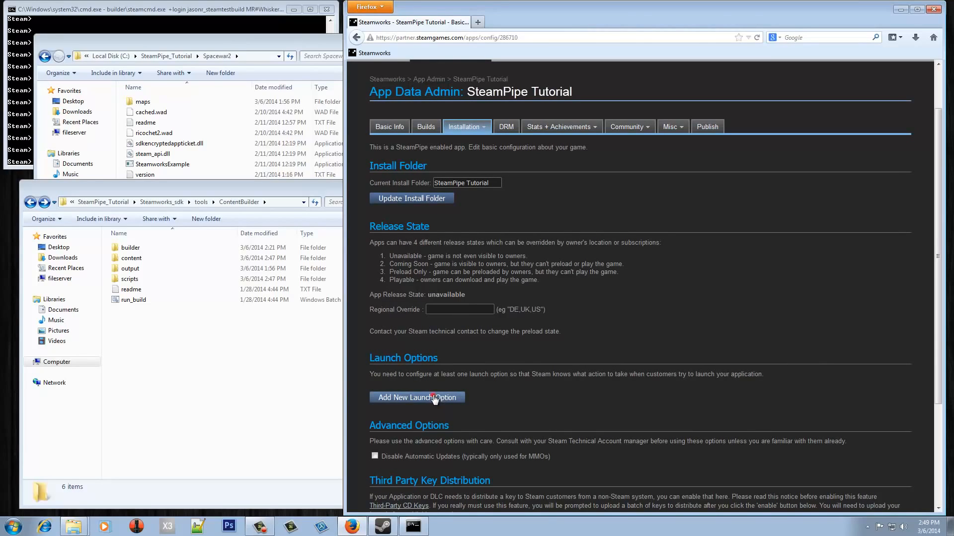
Add a launch option with executable SteamworksExample.exe on Windows and update it
click(416, 397)
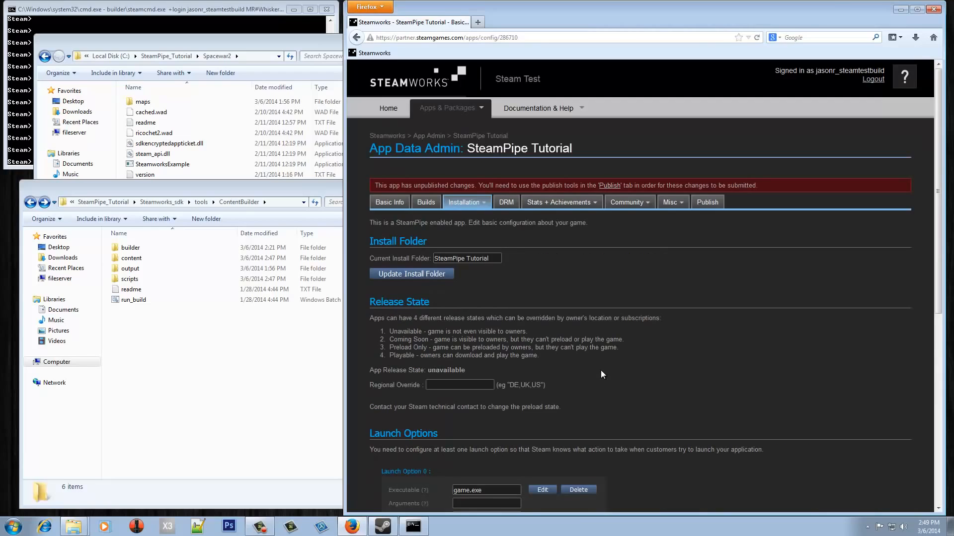
scroll(down, 3)
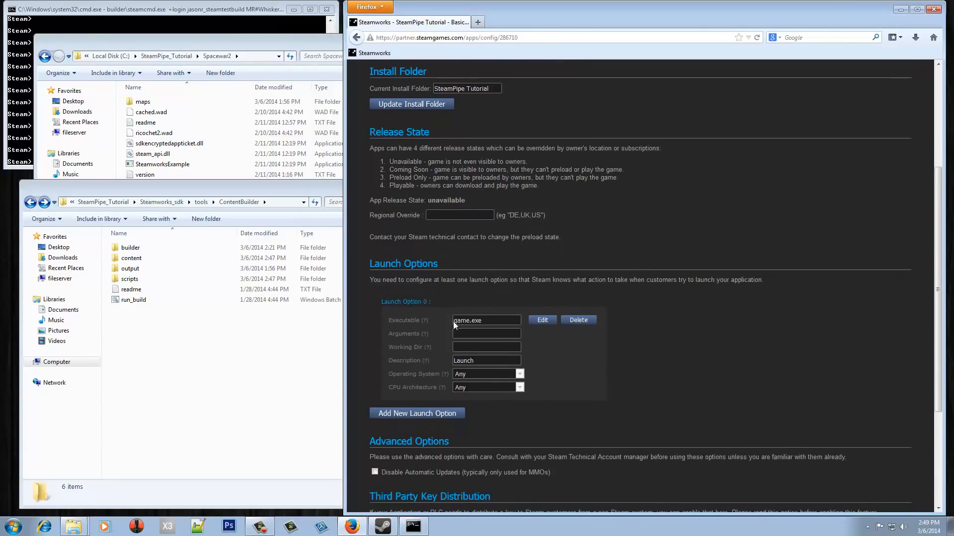
mouse_move(493, 324)
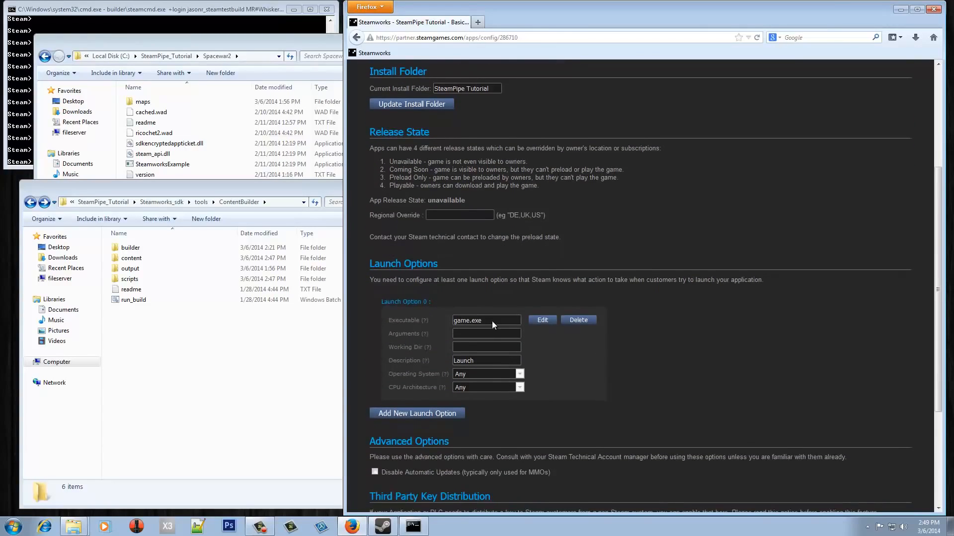
click(169, 144)
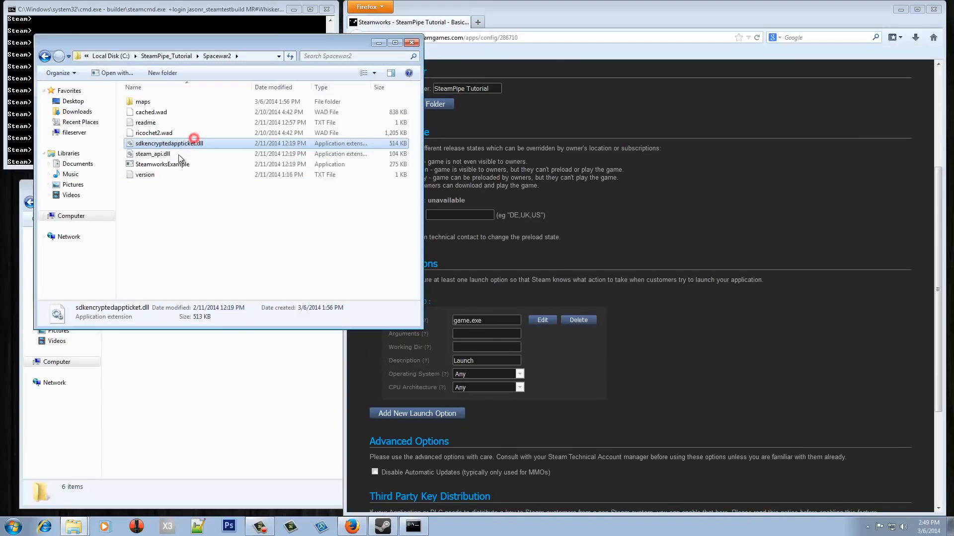
double_click(162, 163)
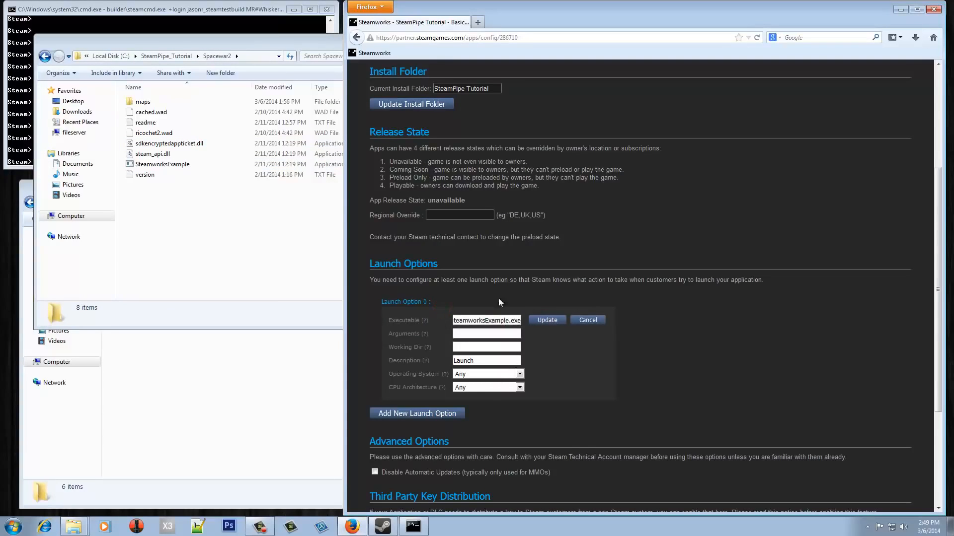
mouse_move(494, 380)
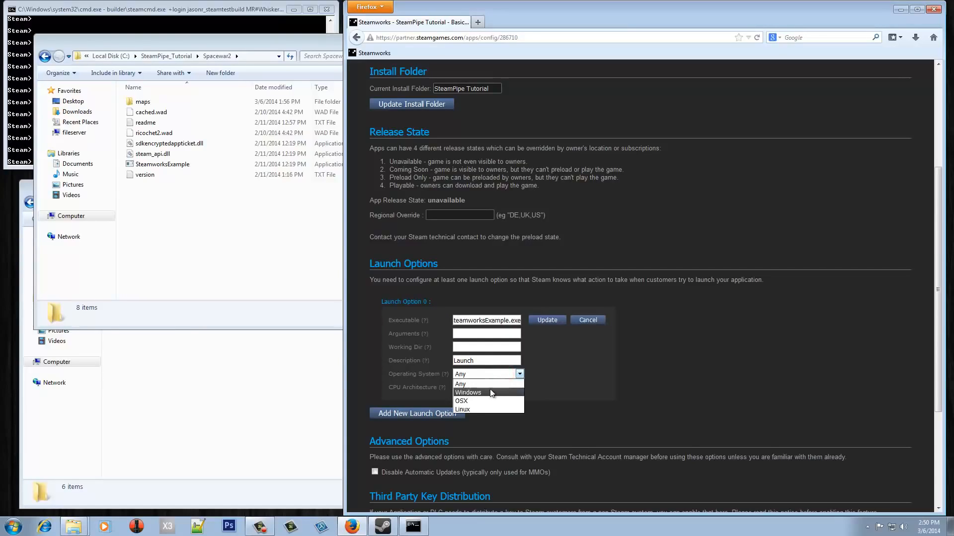
click(468, 392)
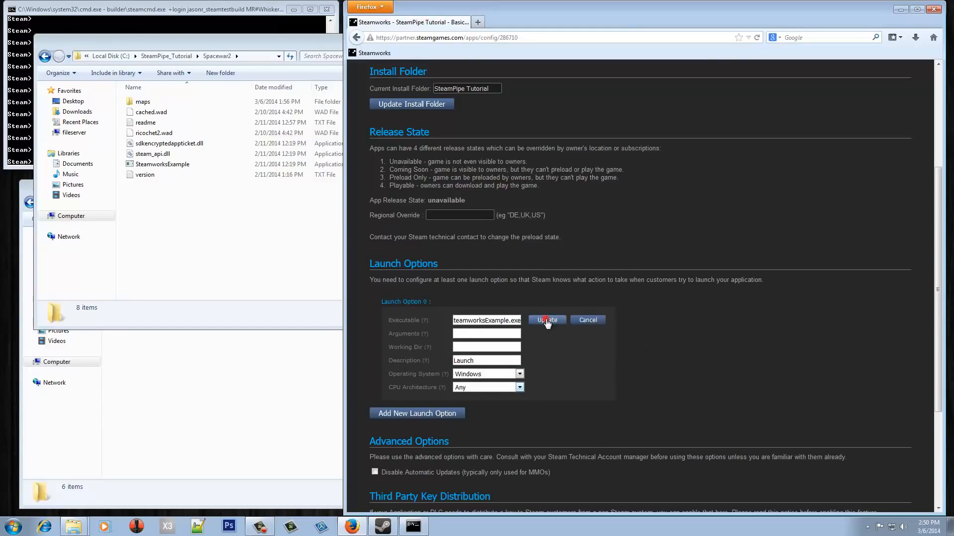
click(546, 319)
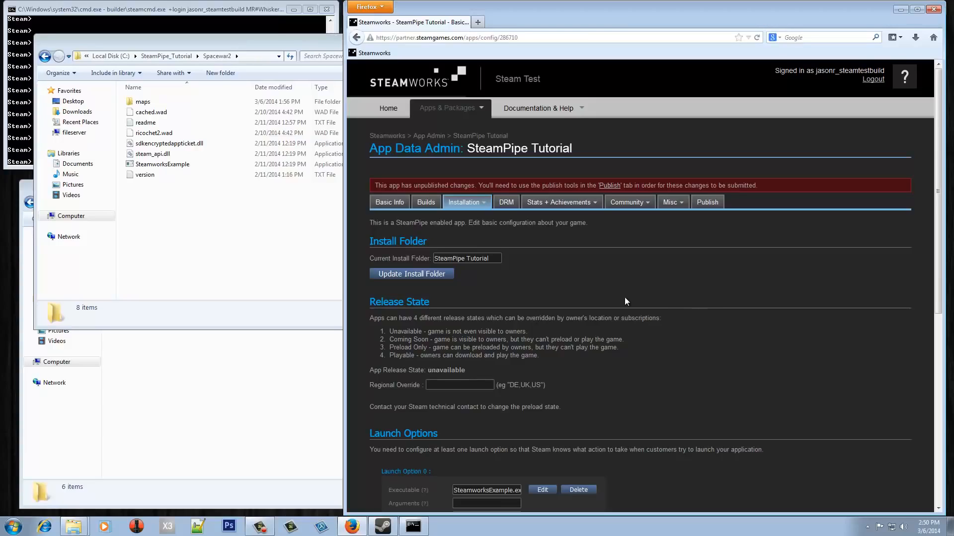
mouse_move(622, 296)
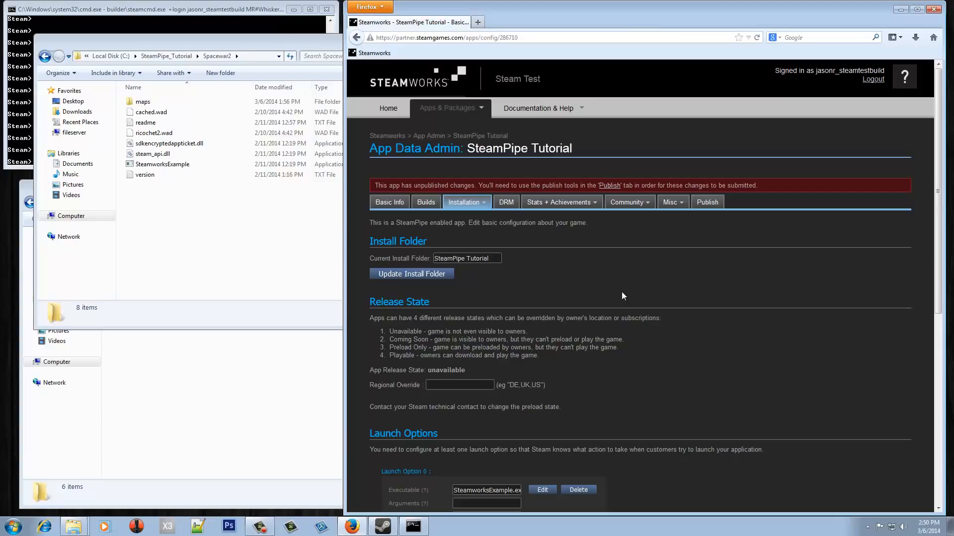
Go to the Installation > Depots management page
click(466, 201)
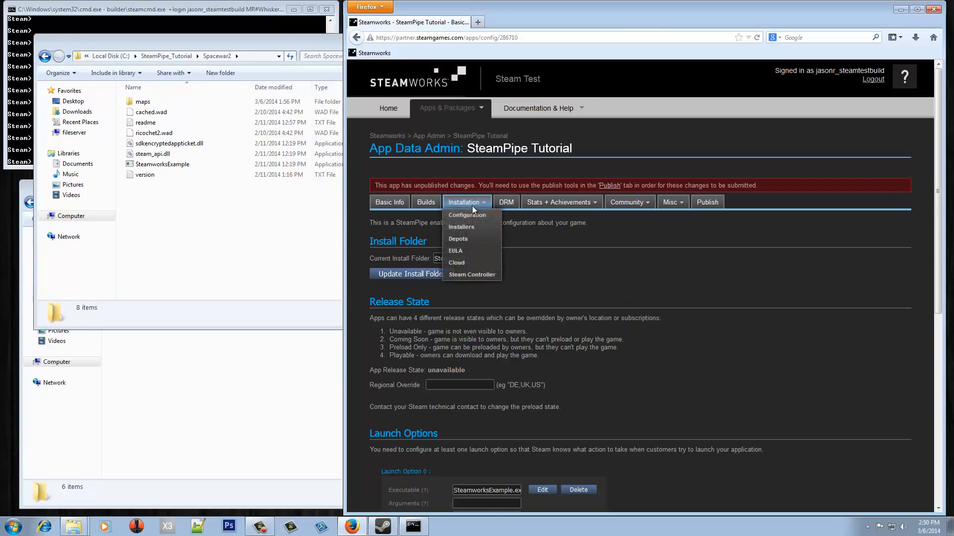
click(458, 239)
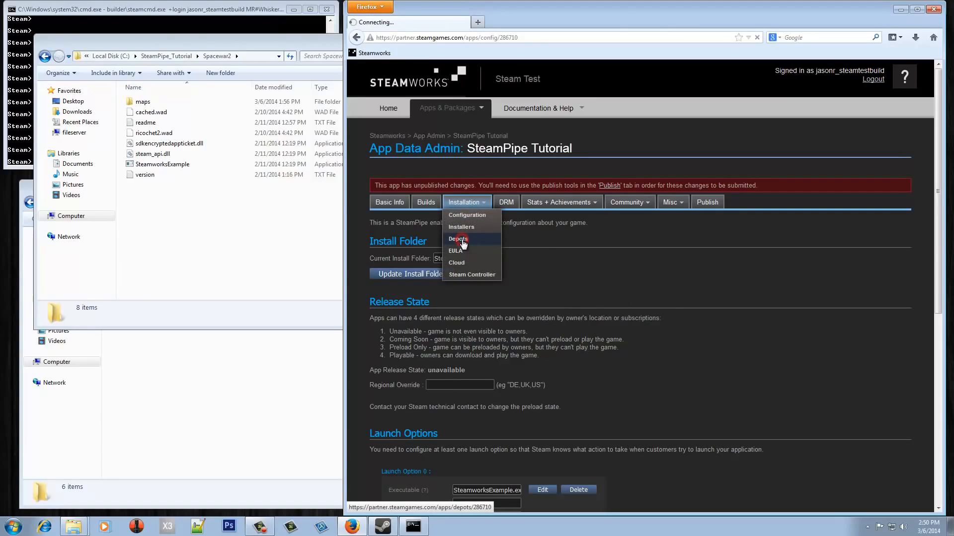
click(457, 239)
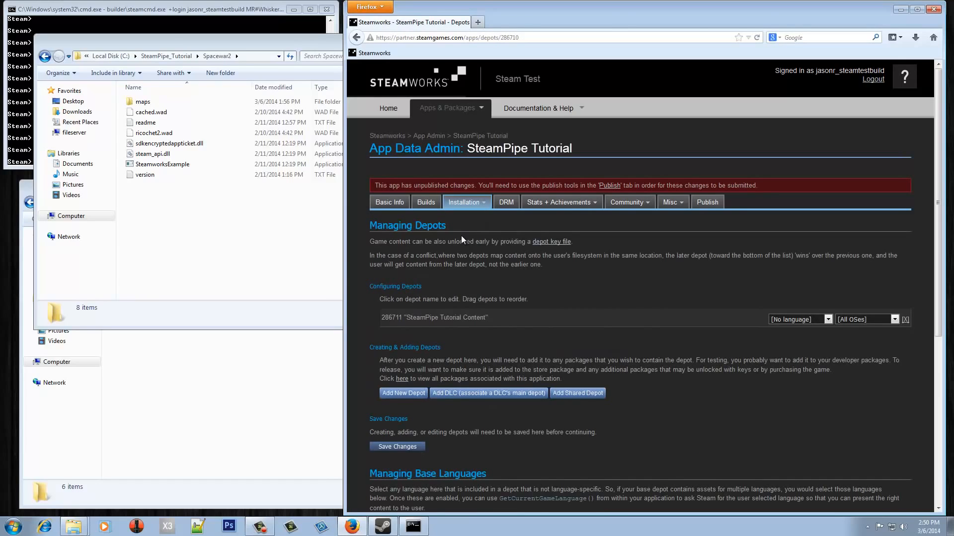
mouse_move(598, 278)
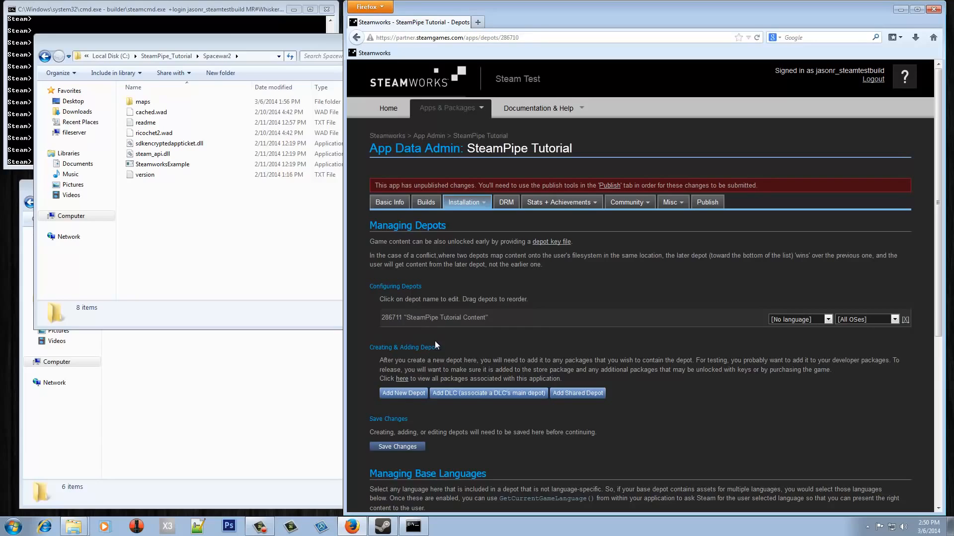
mouse_move(535, 334)
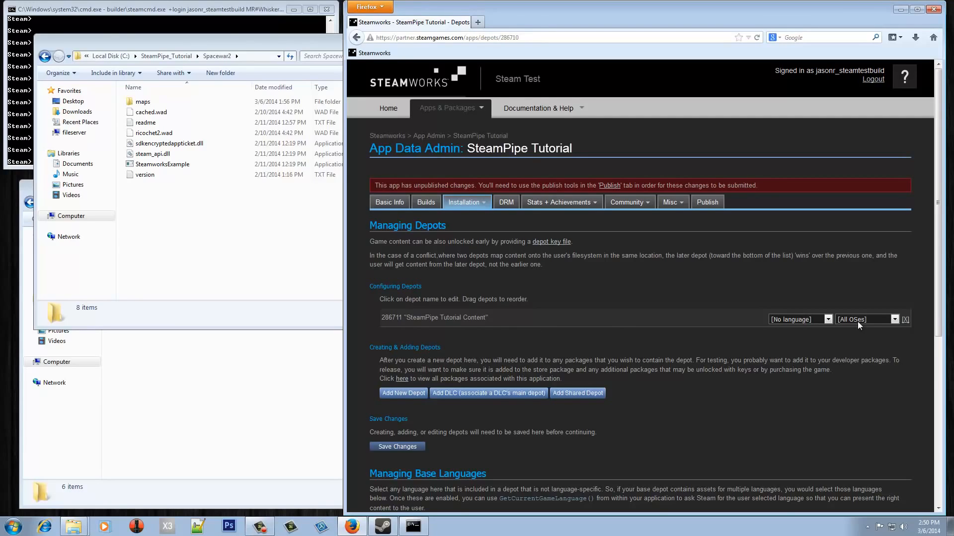
Change depot 286711 from All OSes to Windows and save the depot changes
click(894, 319)
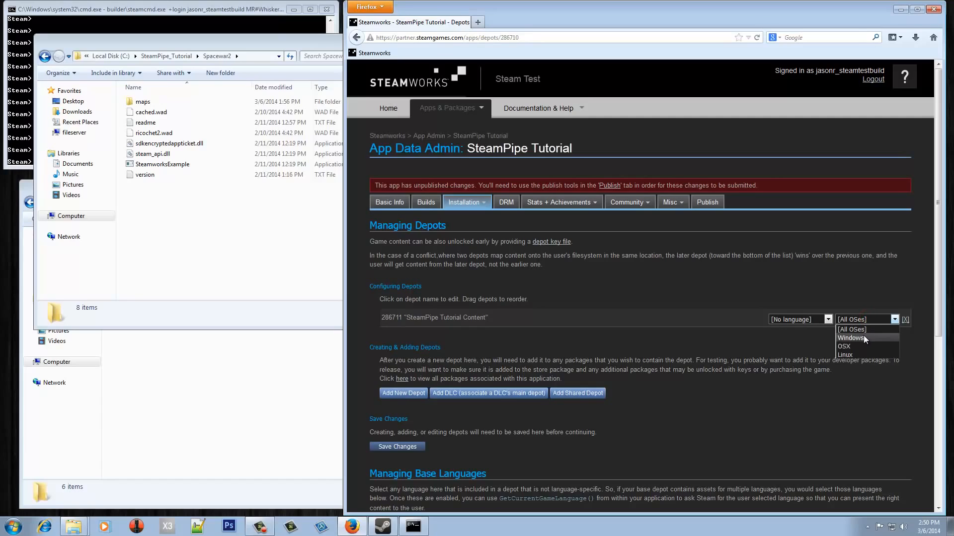
click(850, 338)
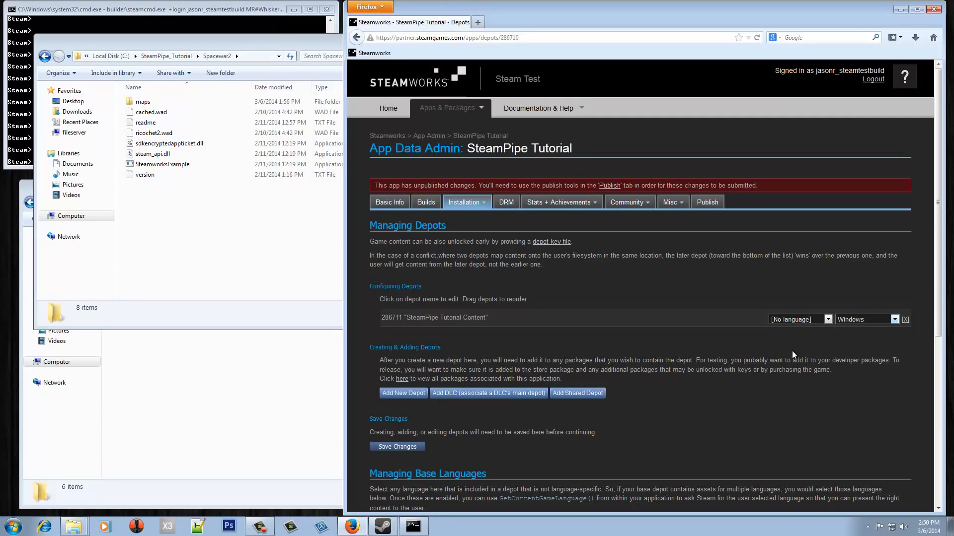
click(397, 446)
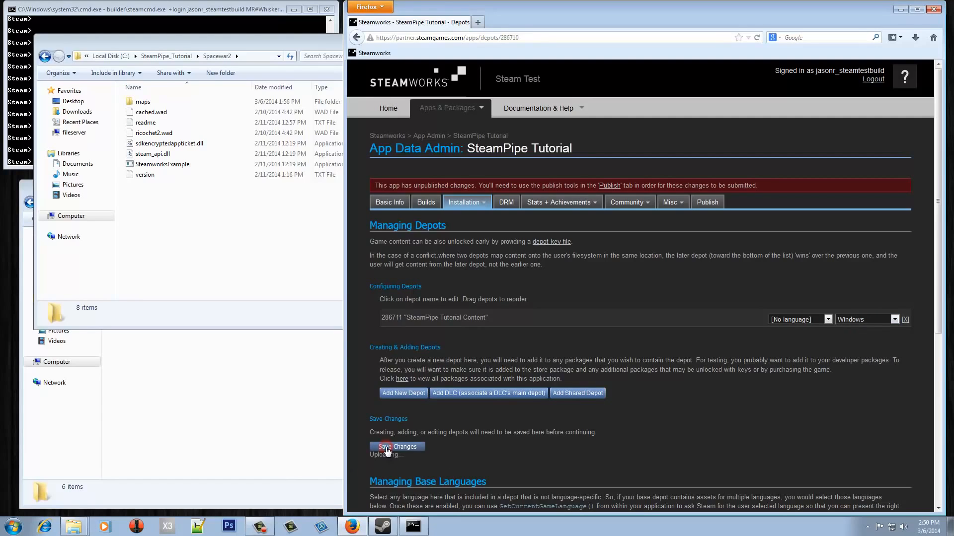
click(397, 446)
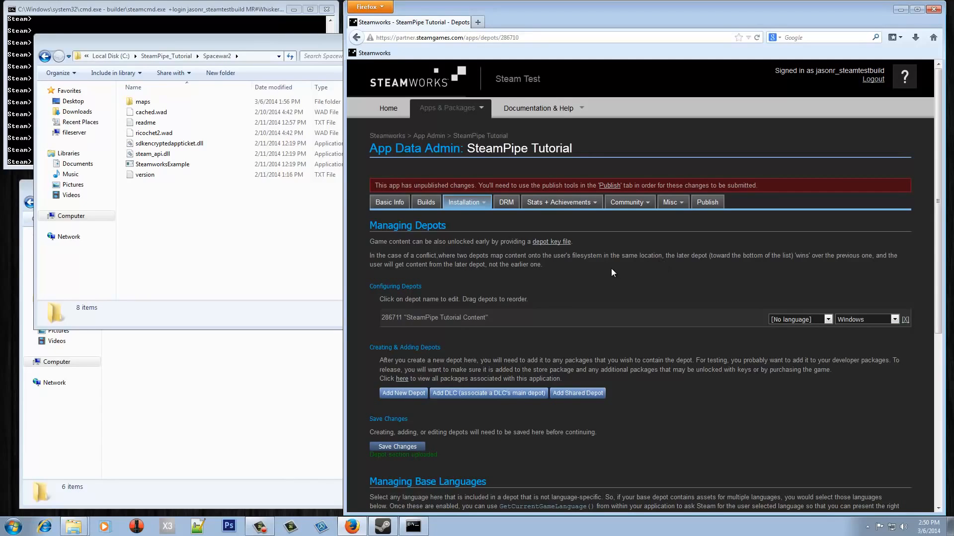
mouse_move(611, 269)
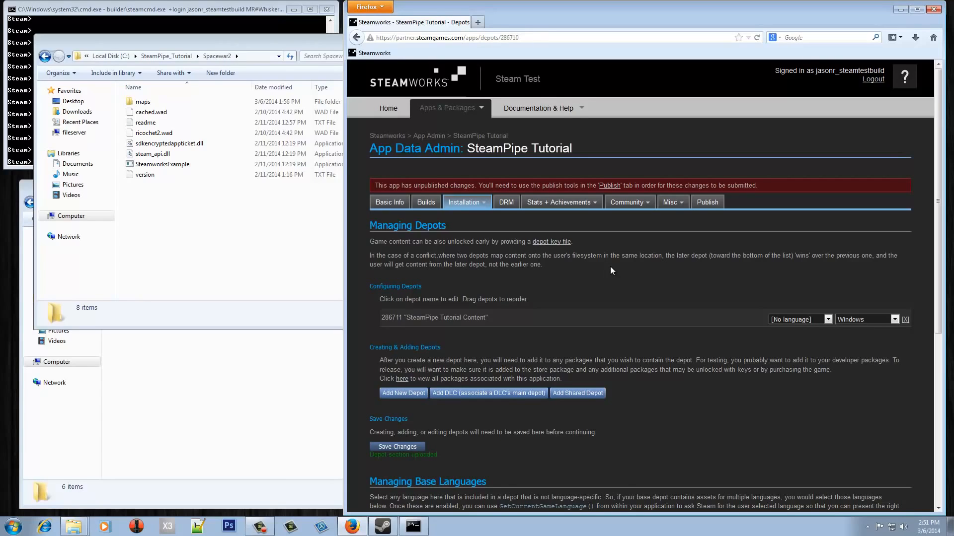
mouse_move(593, 277)
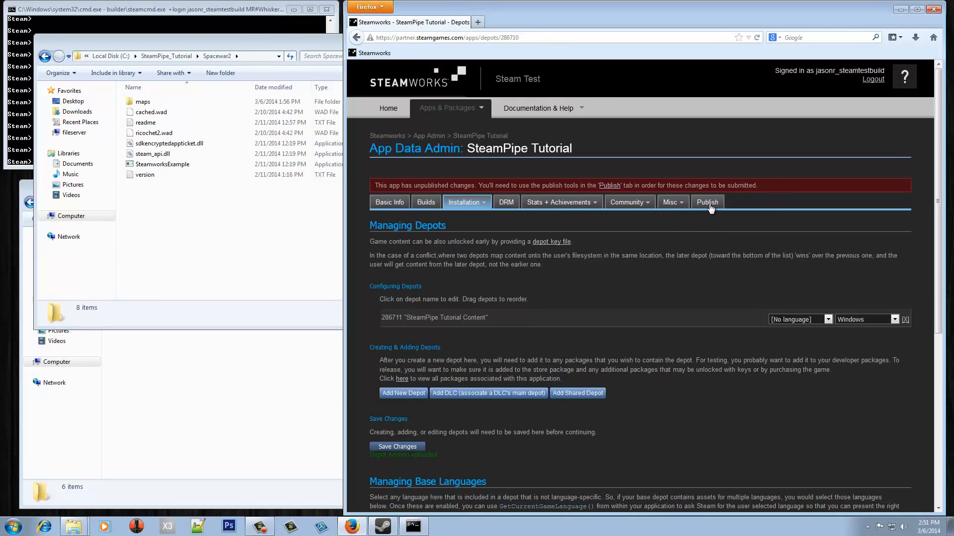
On the Publish page, view the diffs of the unpublished changes
click(706, 202)
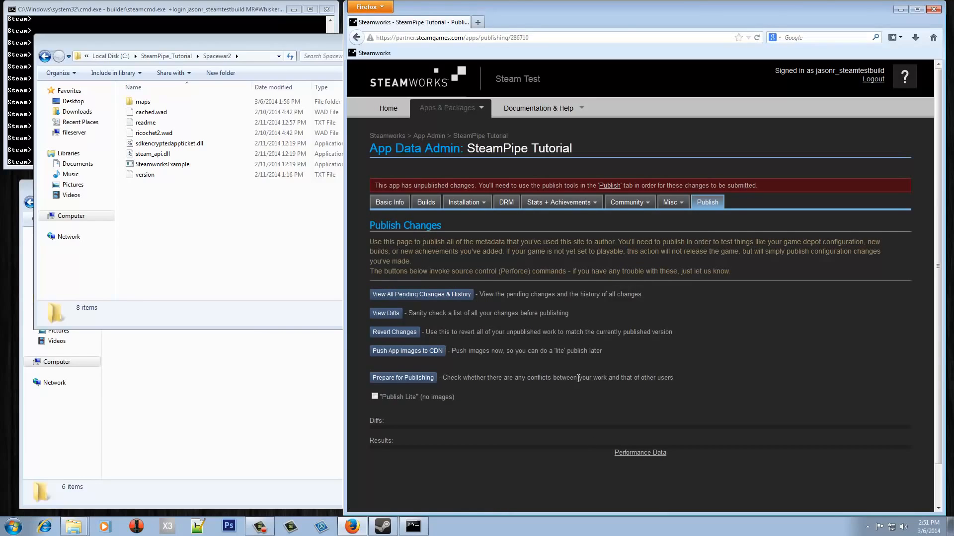
click(385, 313)
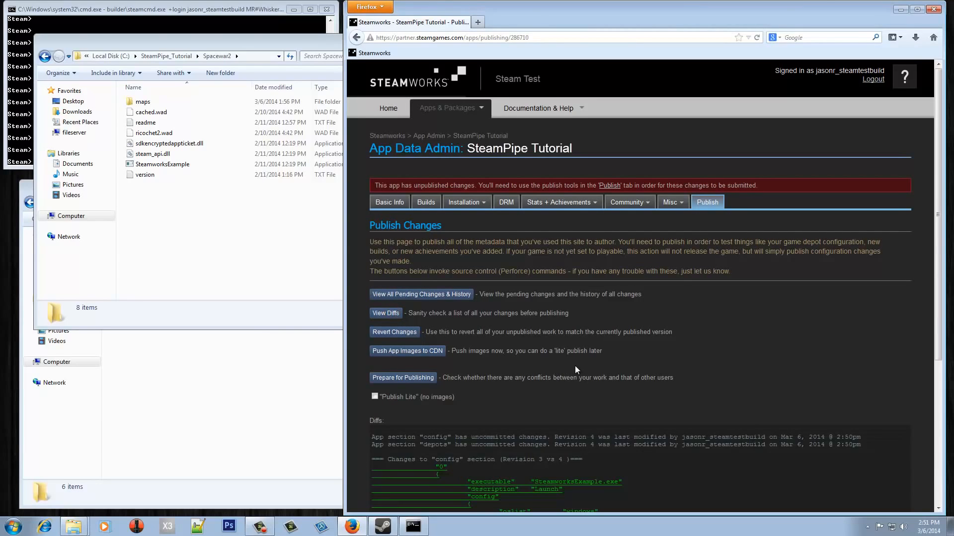
scroll(down, 3)
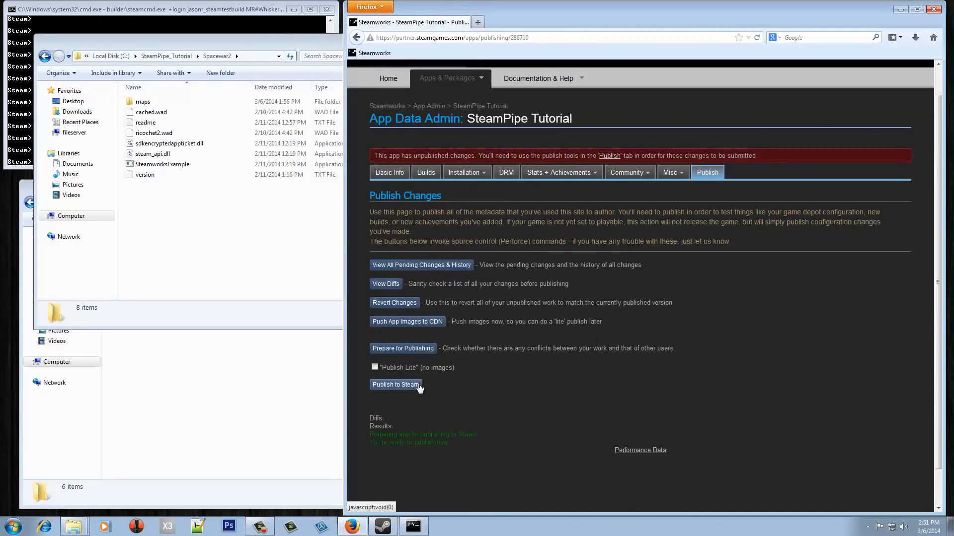
Publish to Steam, confirming with the STEAMWORKS code via Really Publish
click(396, 385)
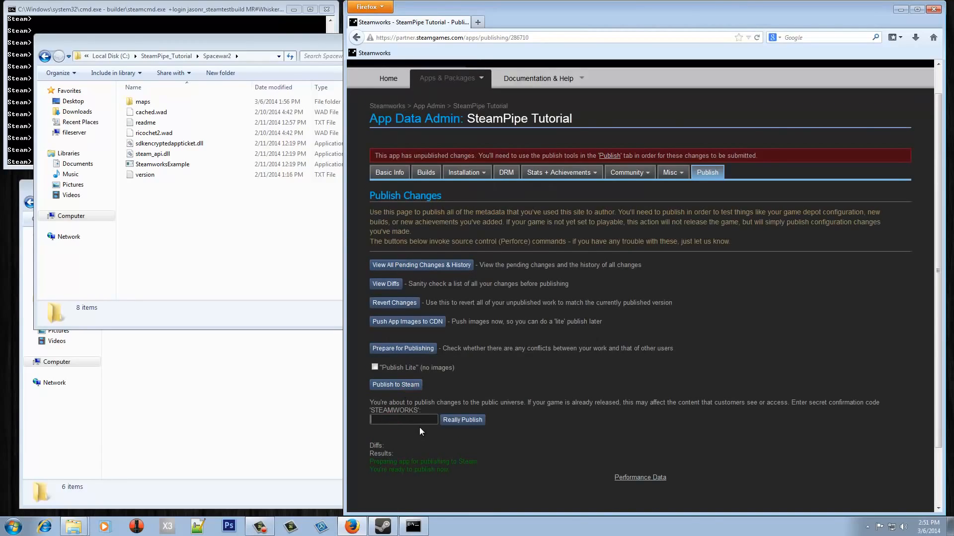
text(STEAMWORKS)
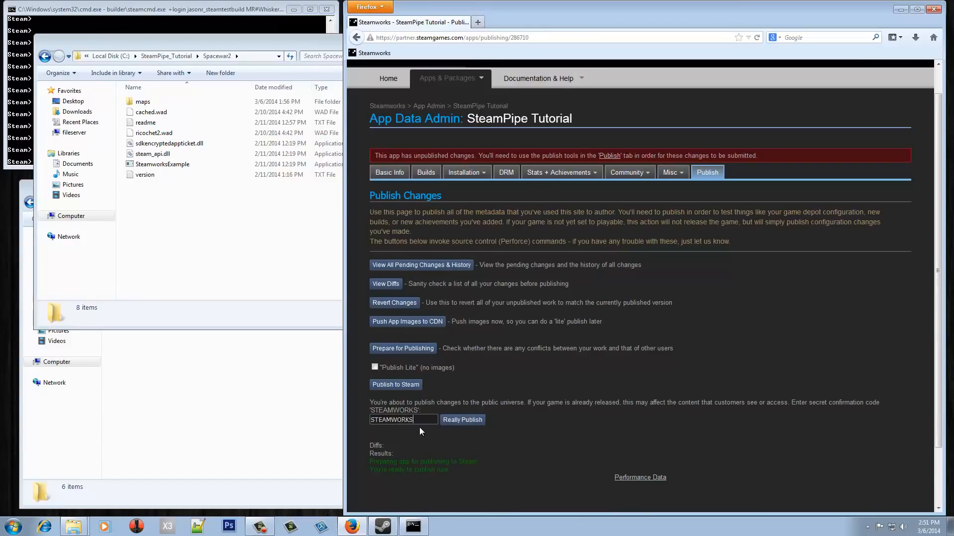
click(461, 419)
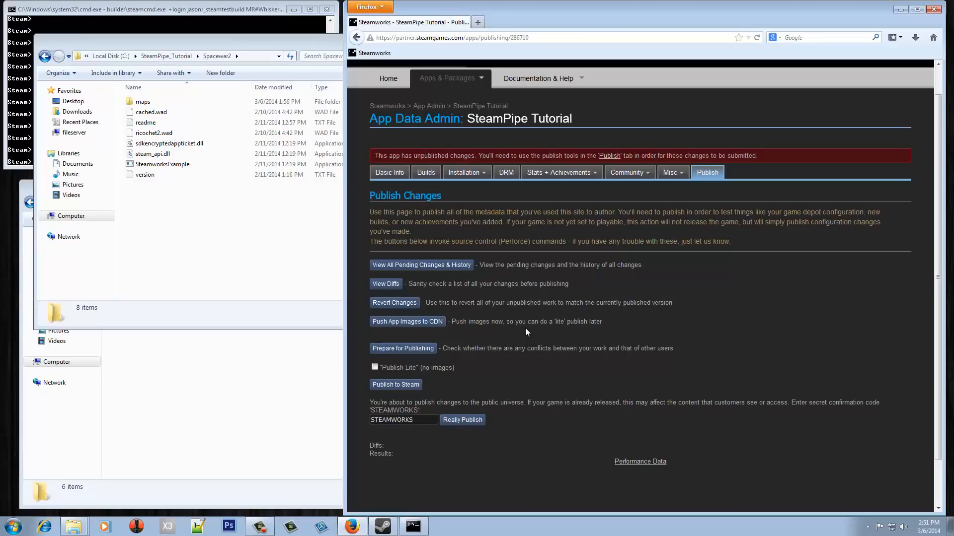
click(462, 420)
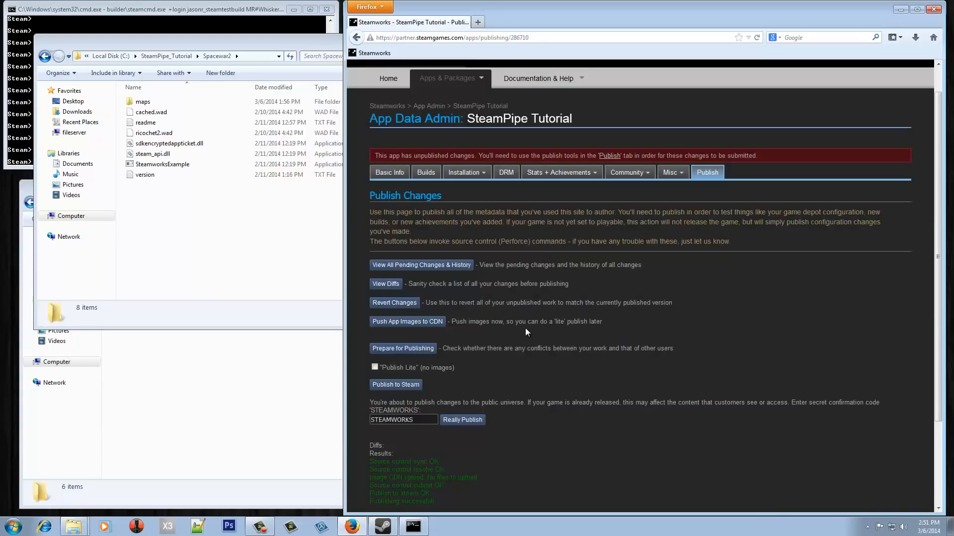
mouse_move(564, 338)
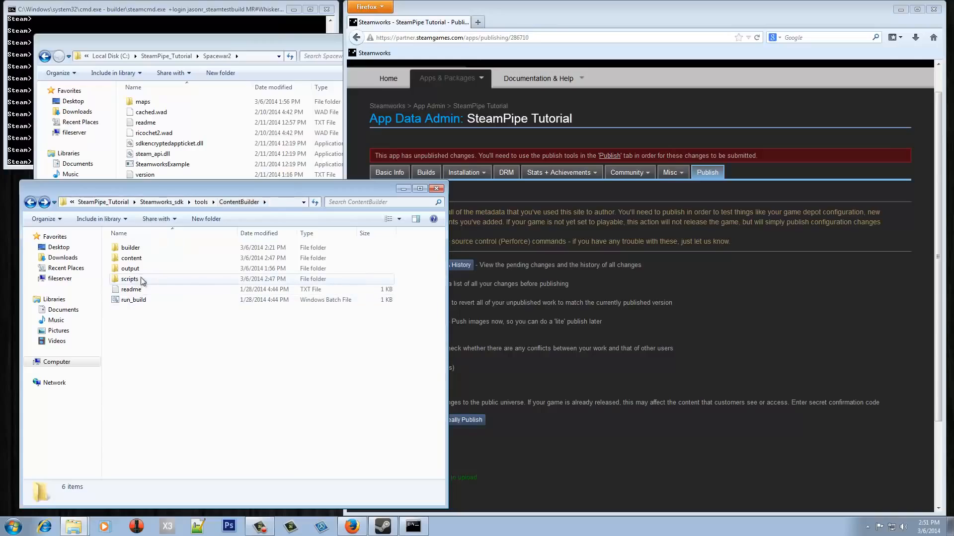
In the scripts folder, rename app_build_1000 to app_build_286710 and depot_build_1001 to depot_build_286711
double_click(129, 278)
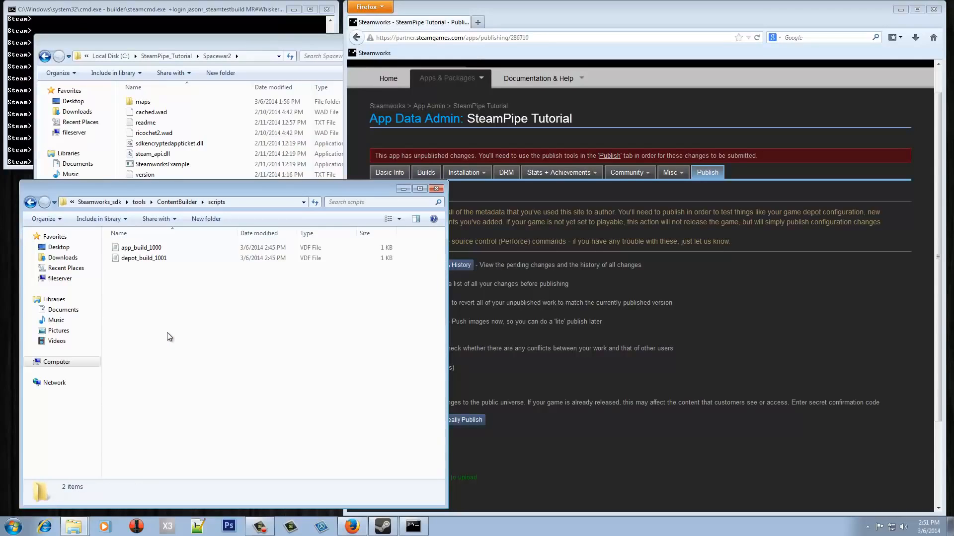
click(141, 247)
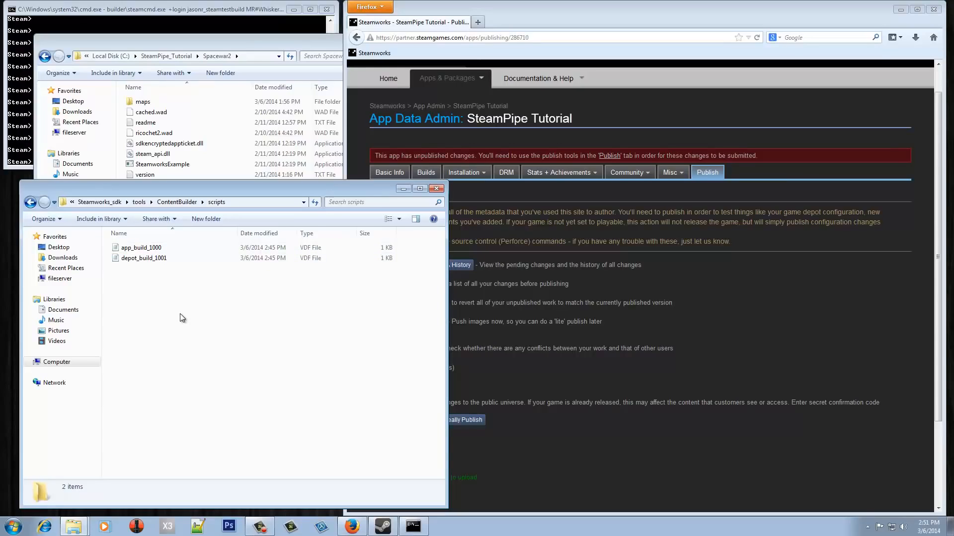
click(141, 247)
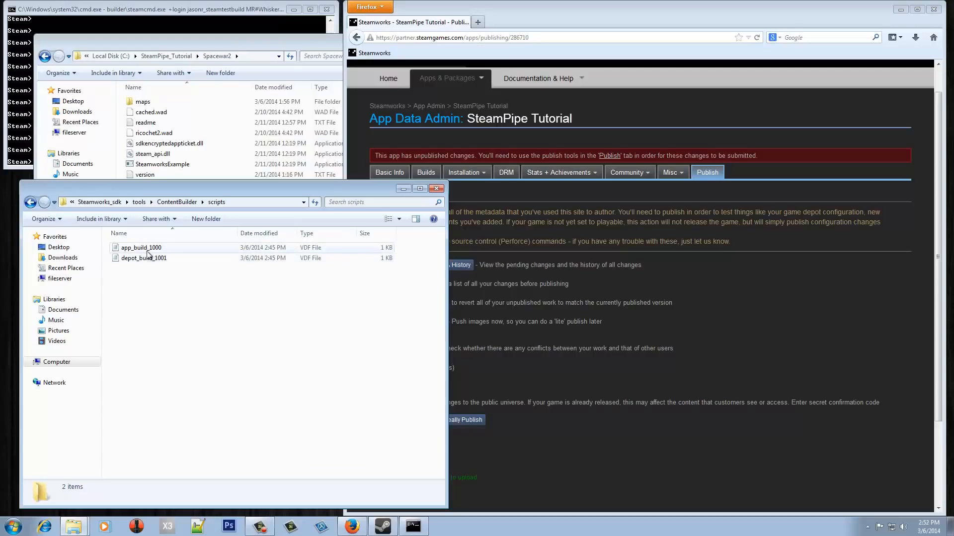
click(141, 247)
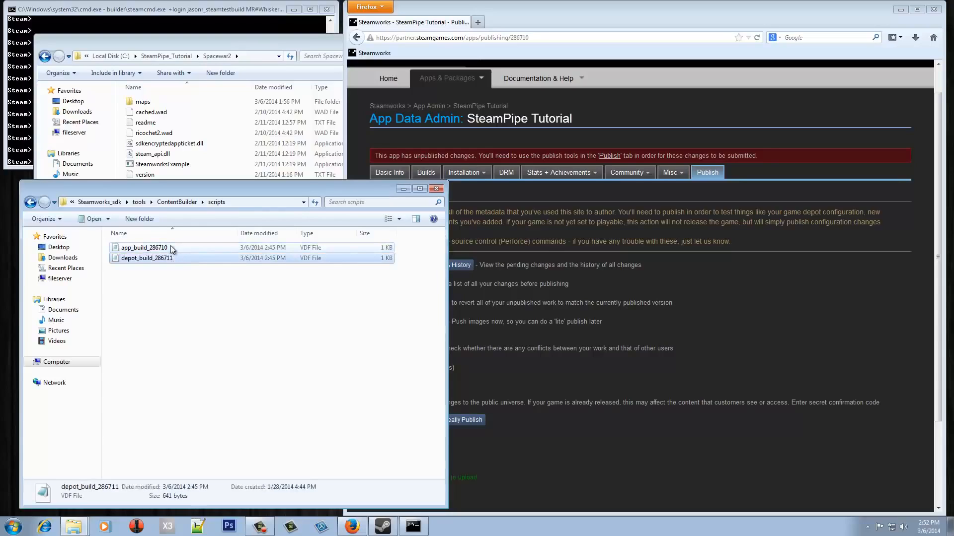
click(144, 247)
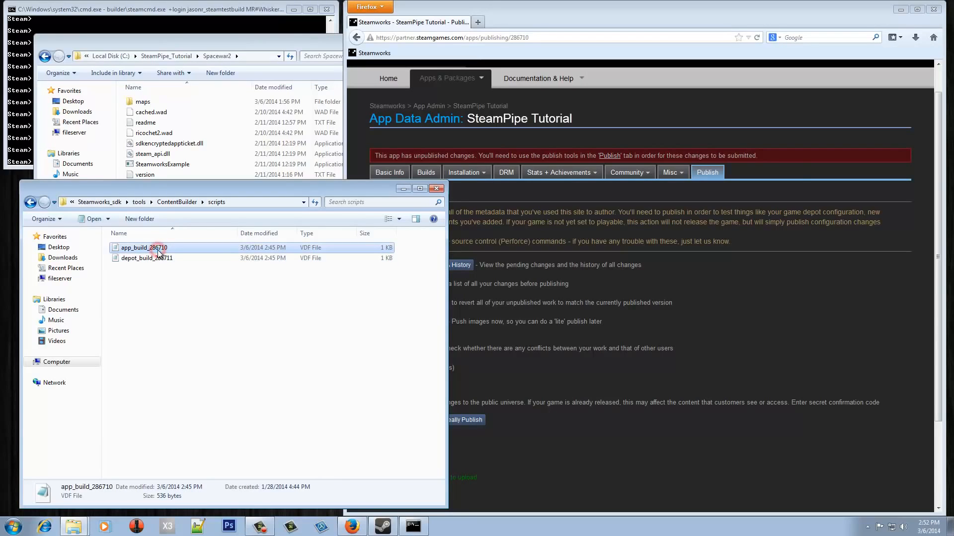
Edit app_build_286710 to appid 286710 with depot 286711 using depot_build_286711.vdf, save and close
double_click(144, 248)
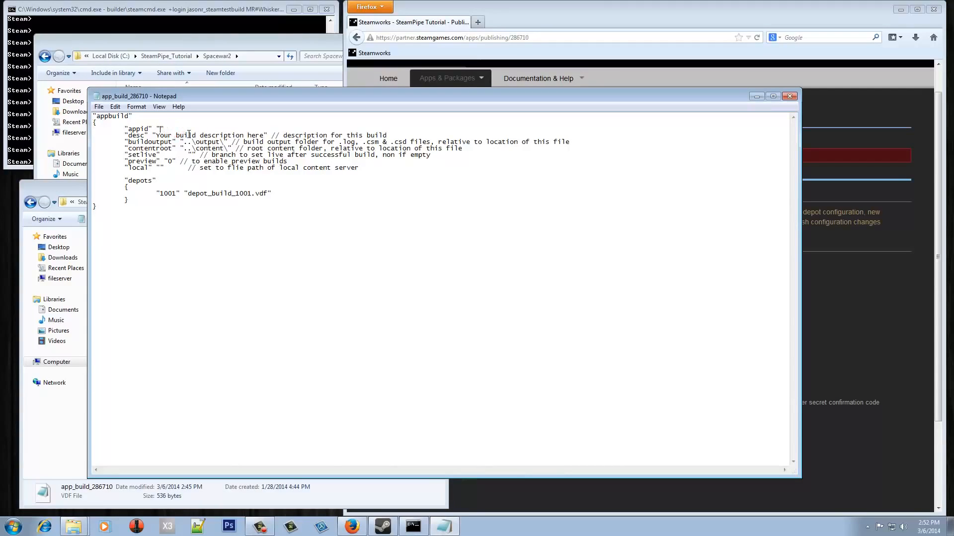
text(286710)
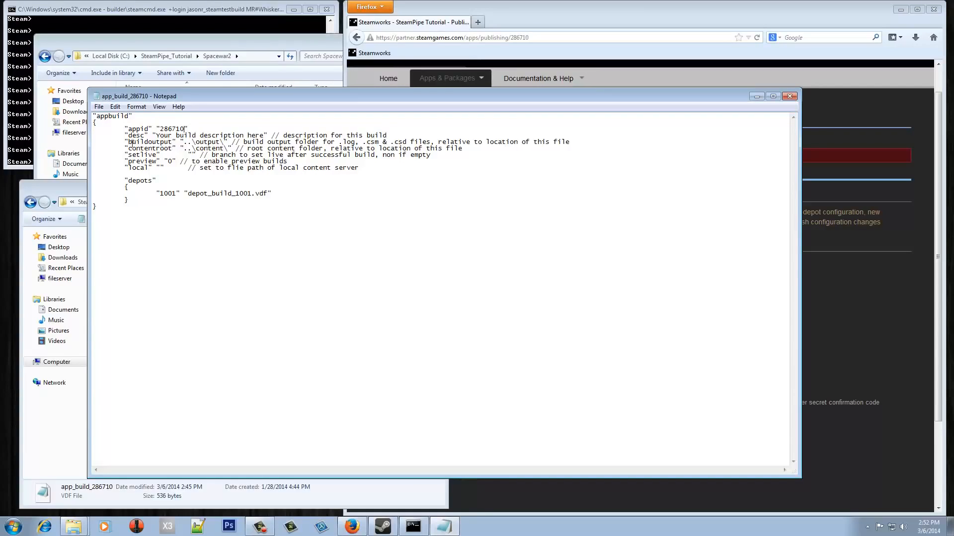
mouse_move(218, 148)
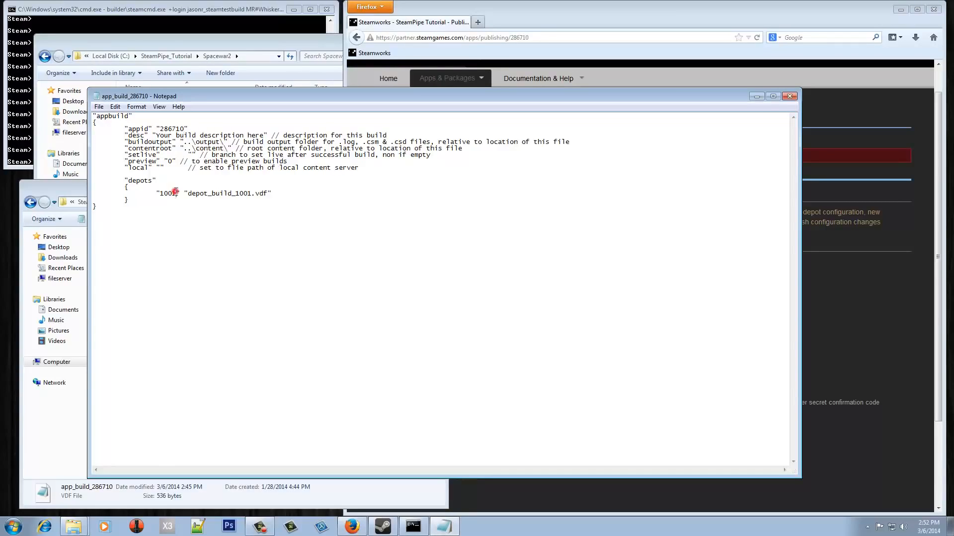
text(286710)
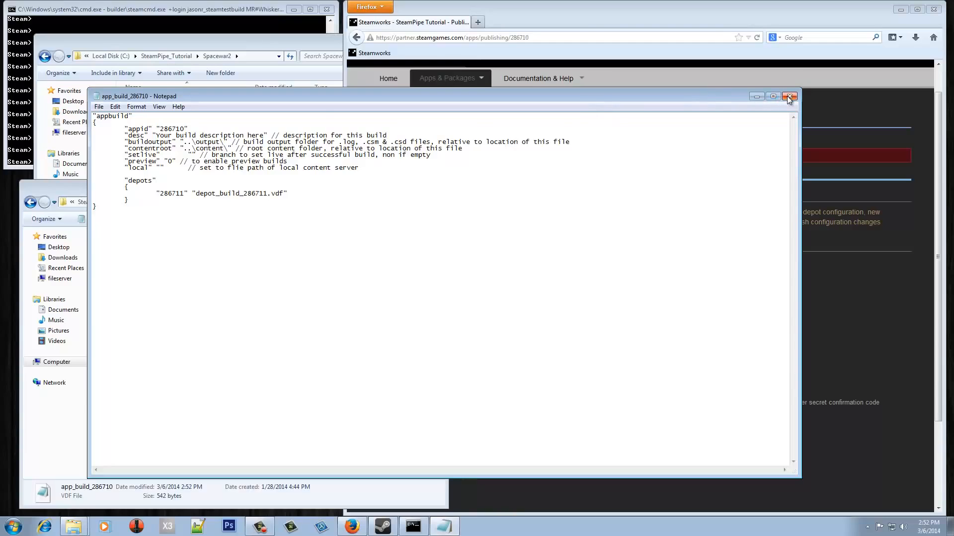
click(790, 97)
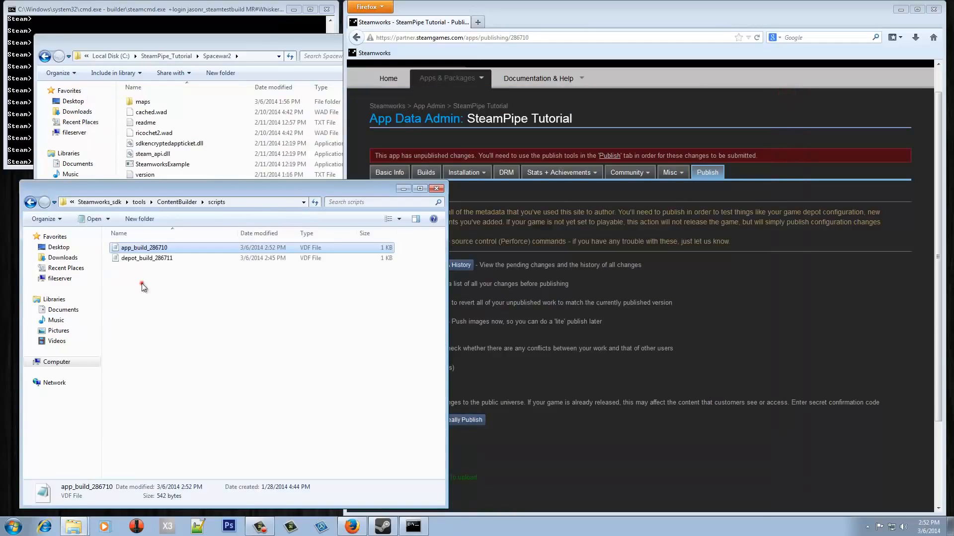
Set DepotID 286711 in depot_build_286711, then go into the empty content folder
double_click(146, 259)
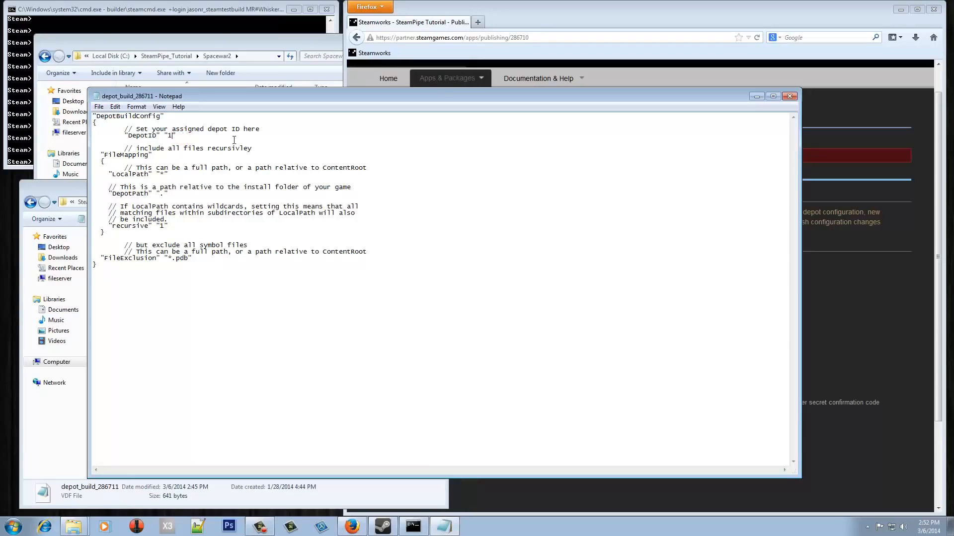
text(286711)
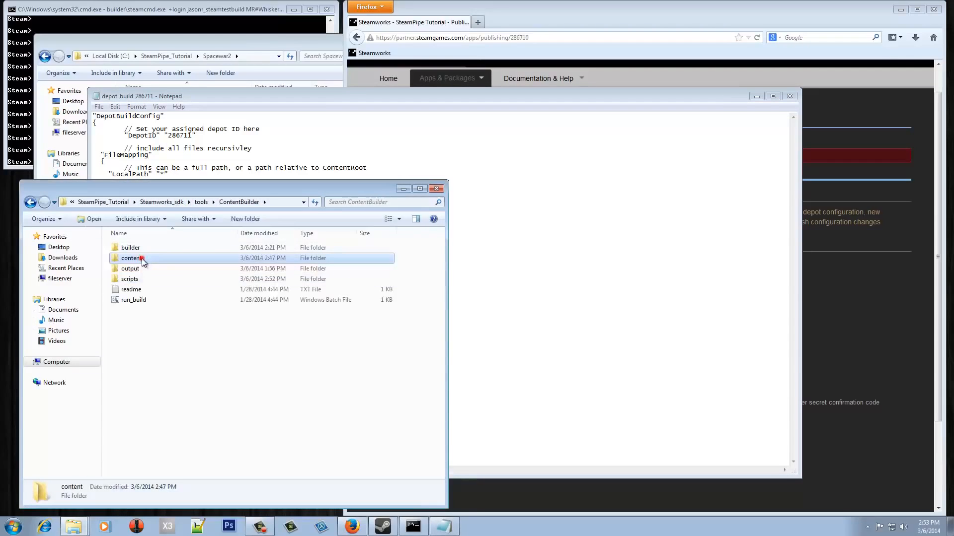
double_click(132, 258)
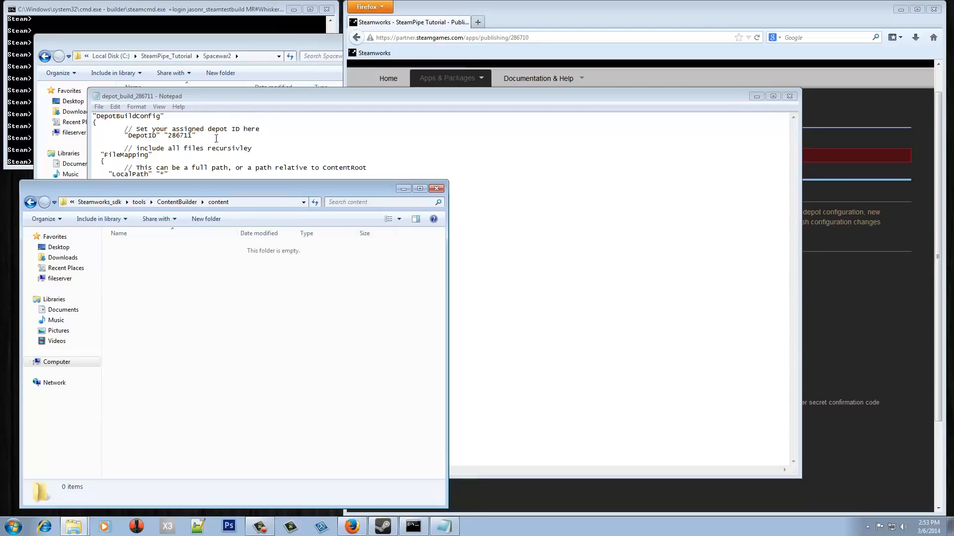
Create a windows_content folder and copy all Spacewar2 game files into it
right_click(157, 277)
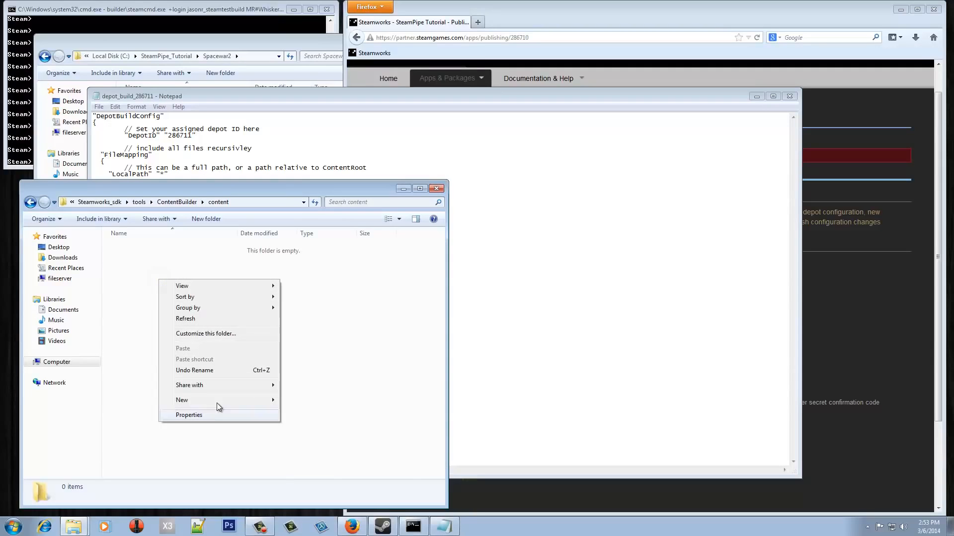
click(180, 400)
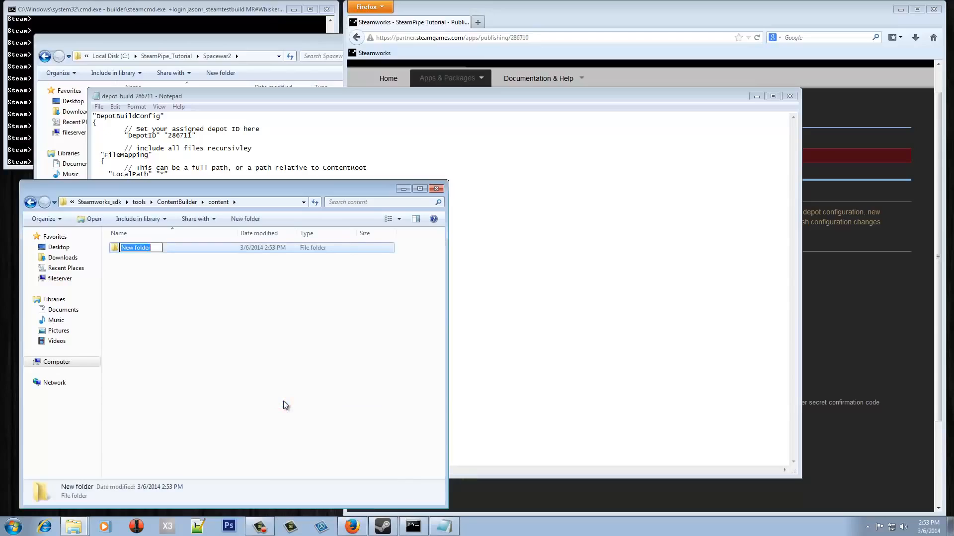
text(windows)
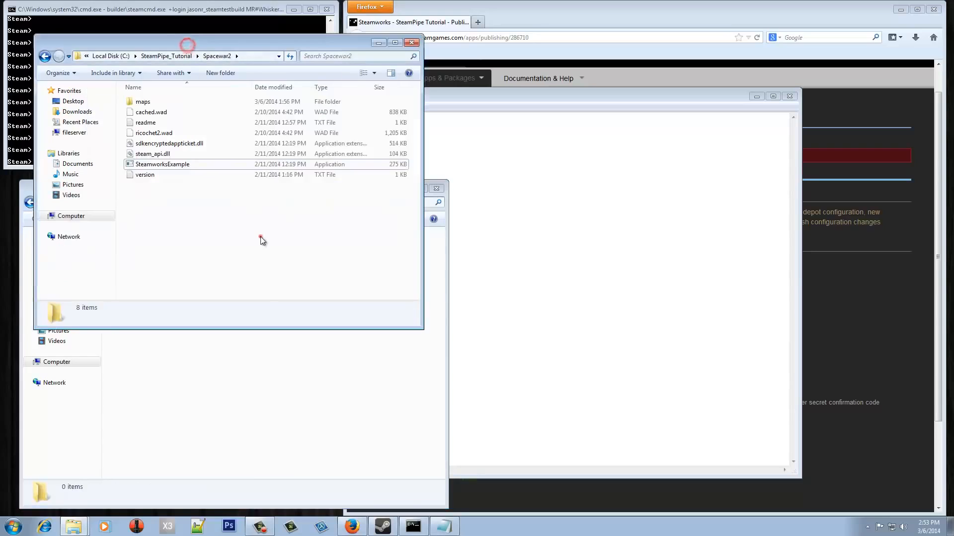
key(ctrl+a)
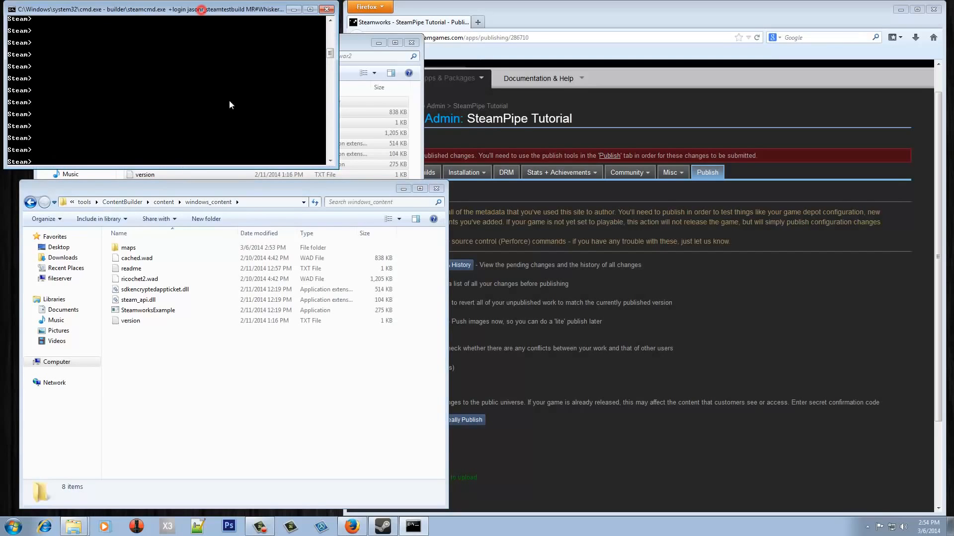
mouse_move(248, 83)
text(run)
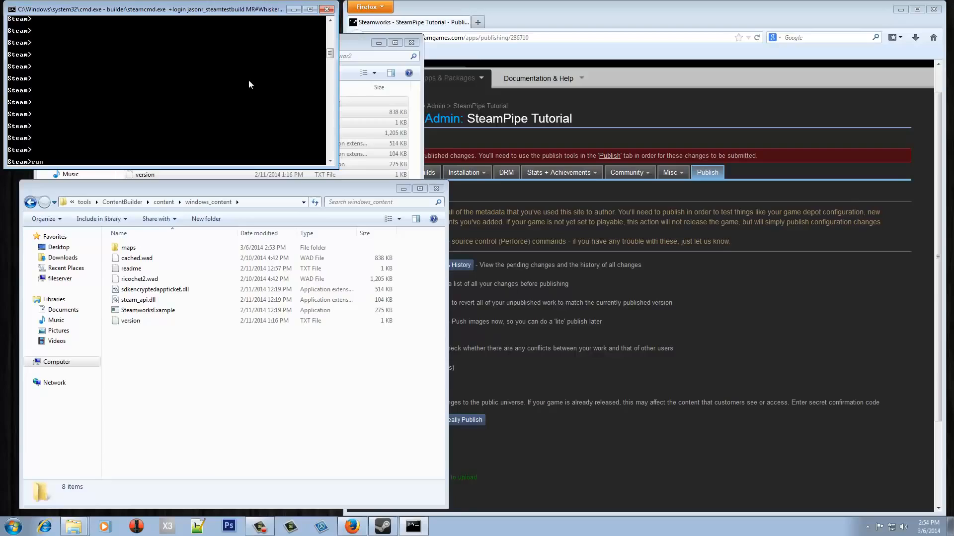
Run run_app_build on scripts\app_build_286710.vdf so the upload finishes as BuildID 207243
text(_app_build)
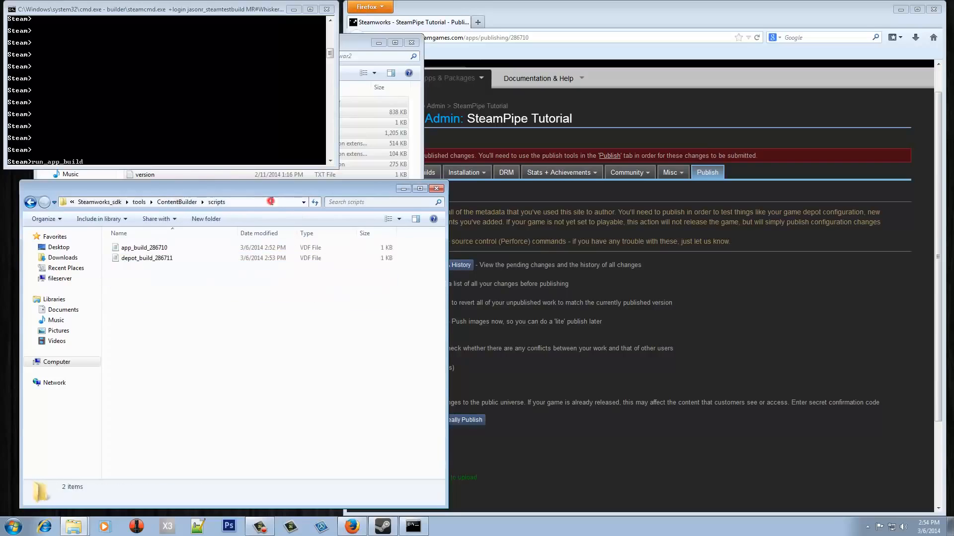
right_click(152, 97)
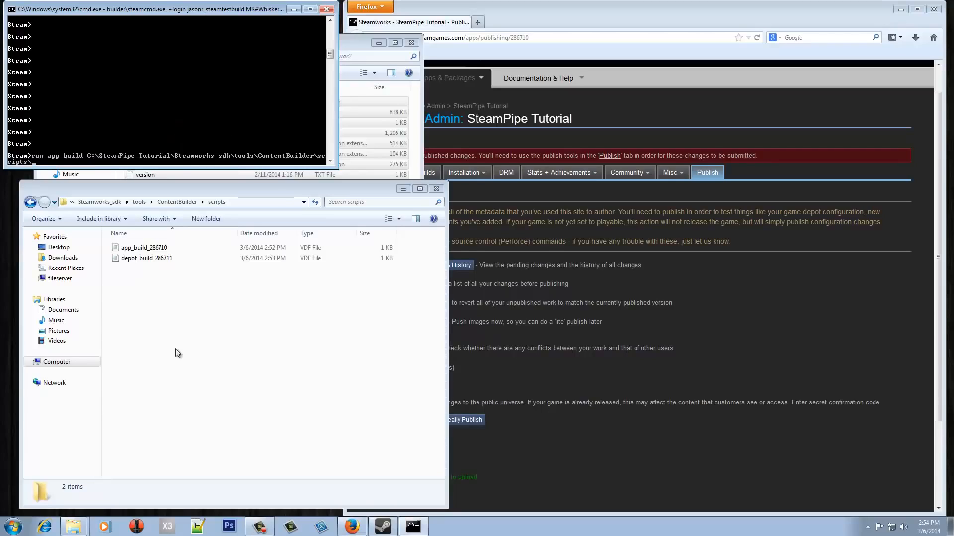
text(app_build)
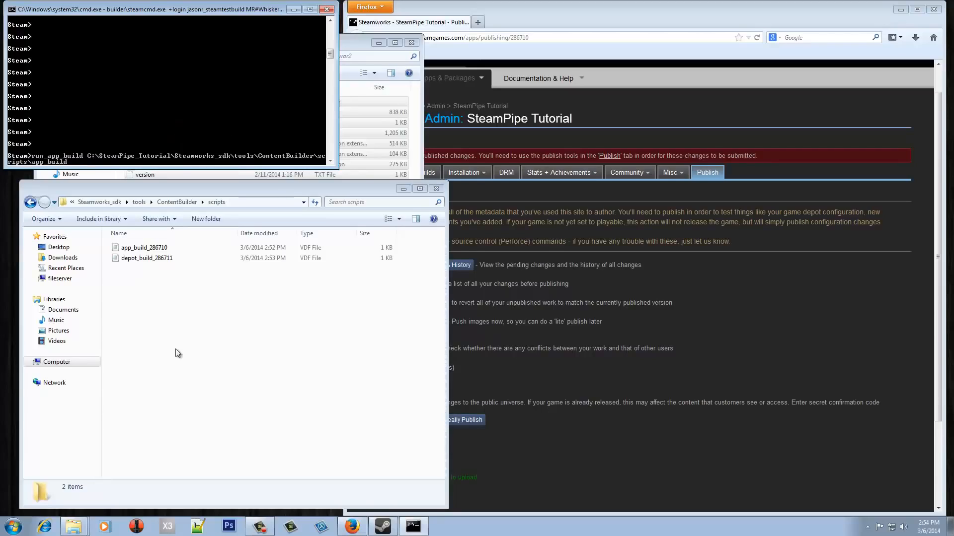
text(_286710.vdf)
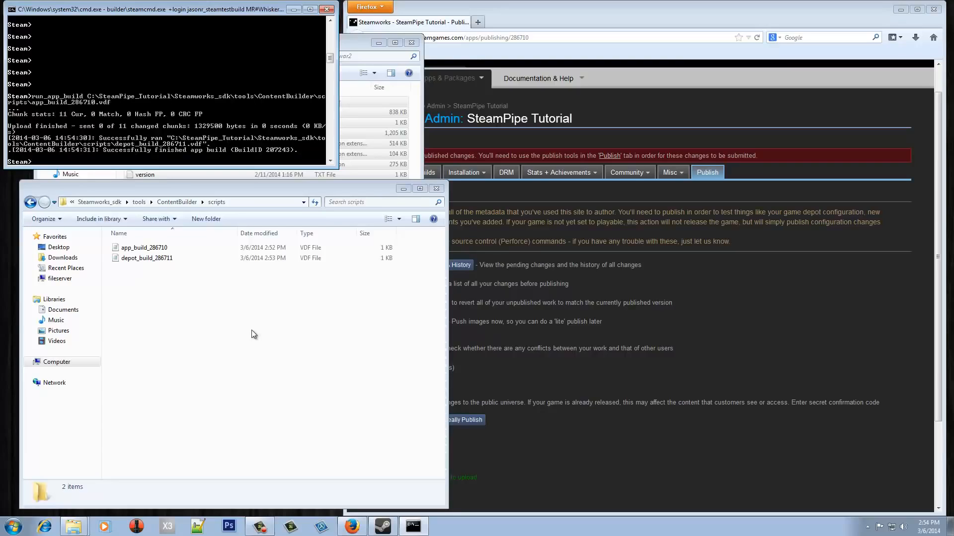
mouse_move(287, 326)
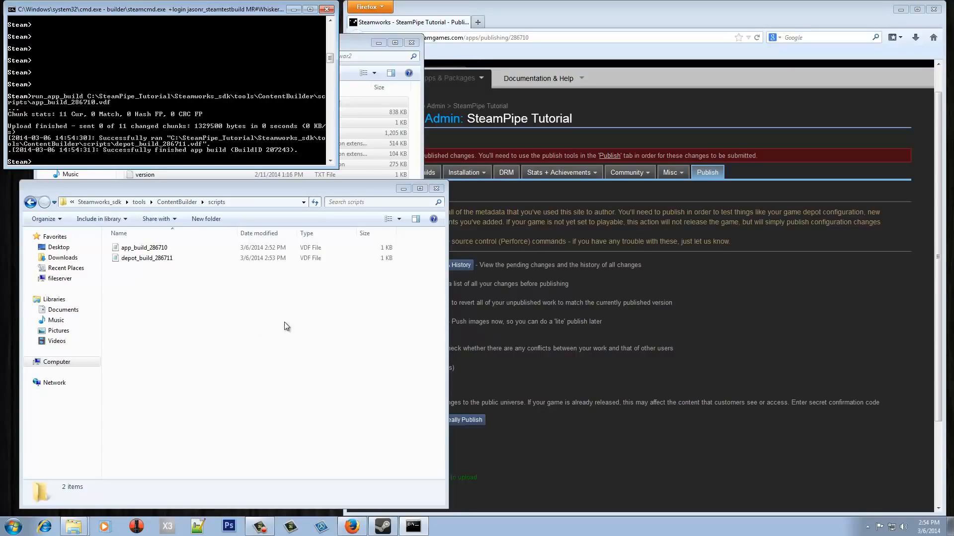
mouse_move(294, 284)
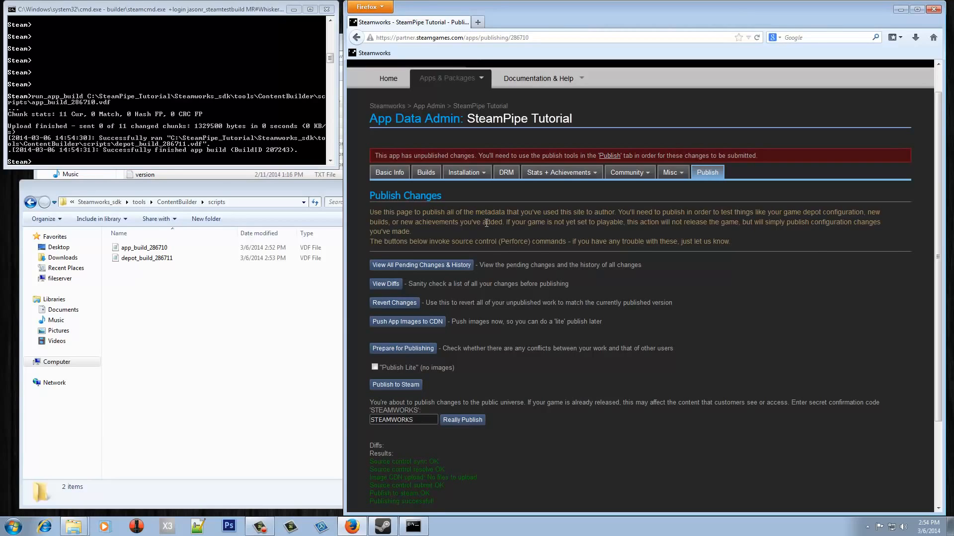
Show the Builds list for SteamPipe Tutorial with BuildID 207243 and depot 286711
click(427, 171)
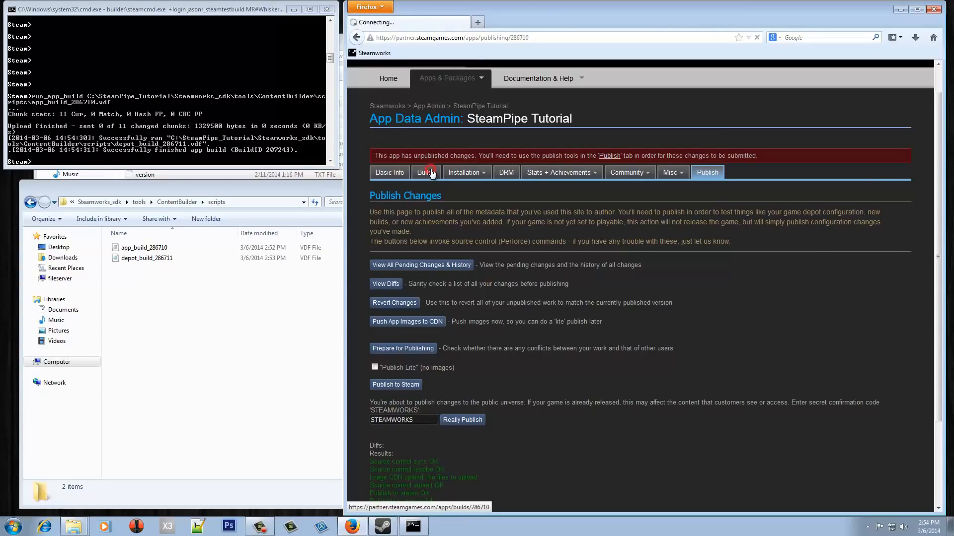
click(427, 172)
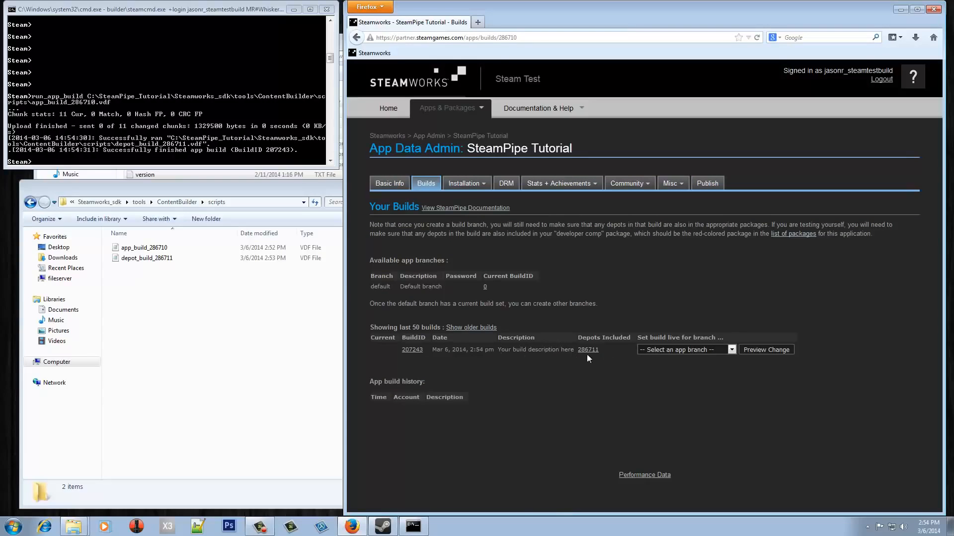
mouse_move(587, 348)
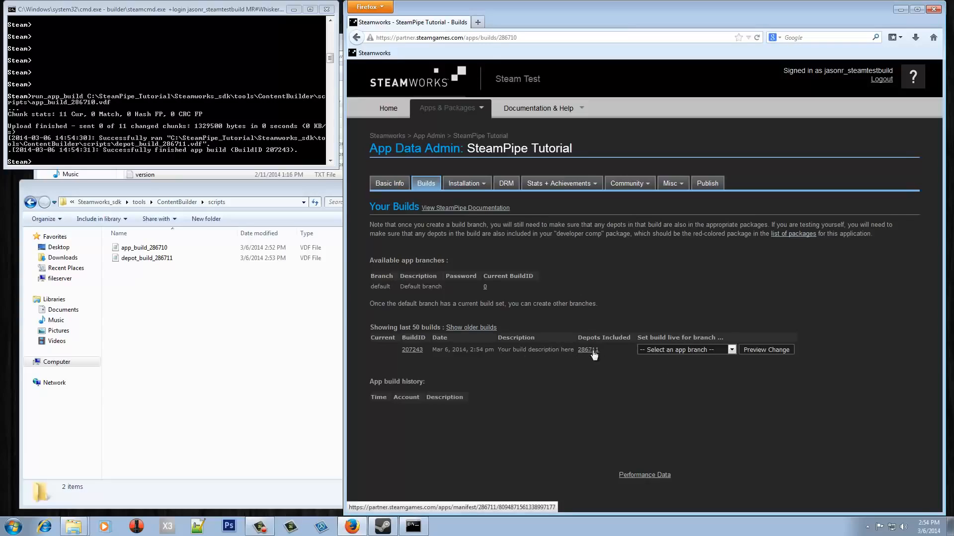
mouse_move(594, 359)
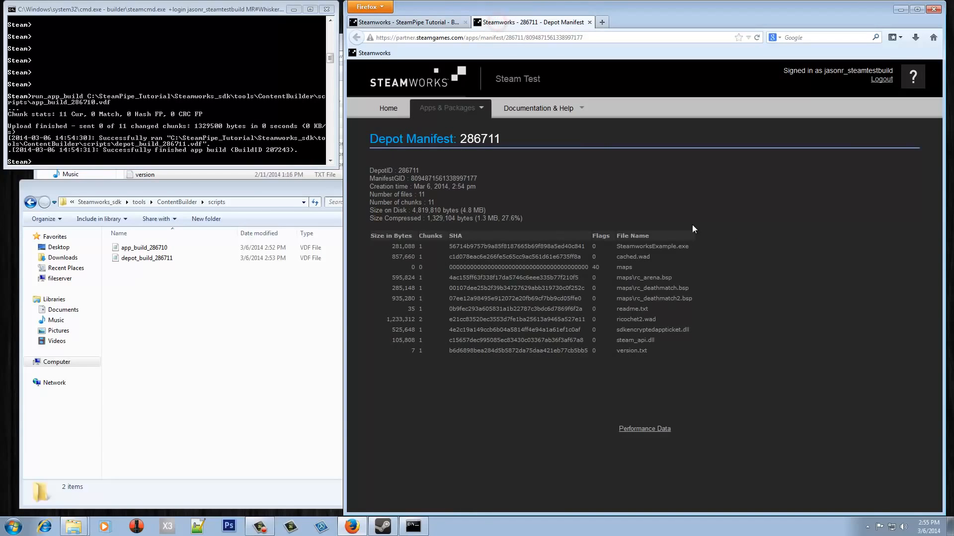
mouse_move(619, 254)
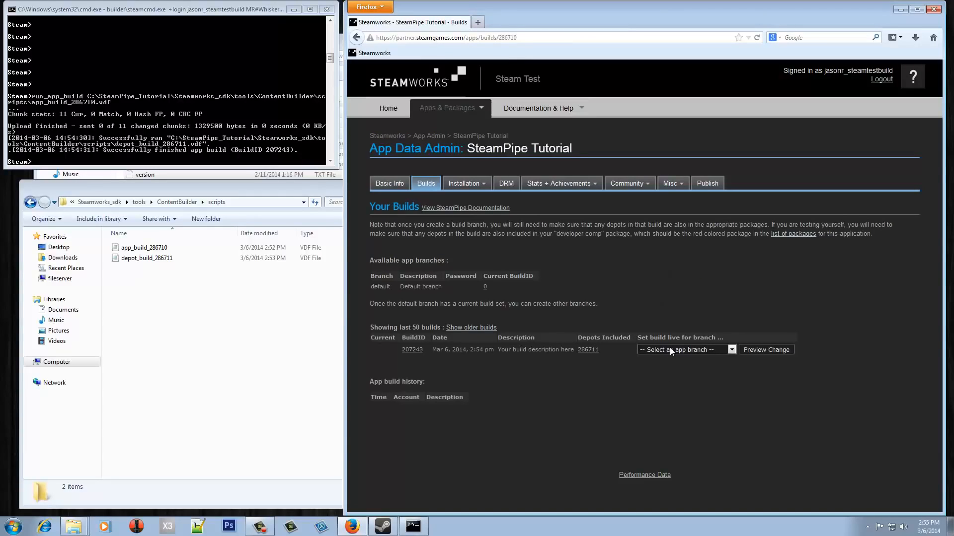
Set build 207243 live on the default branch via Preview Change and Set Build Live Now
click(685, 349)
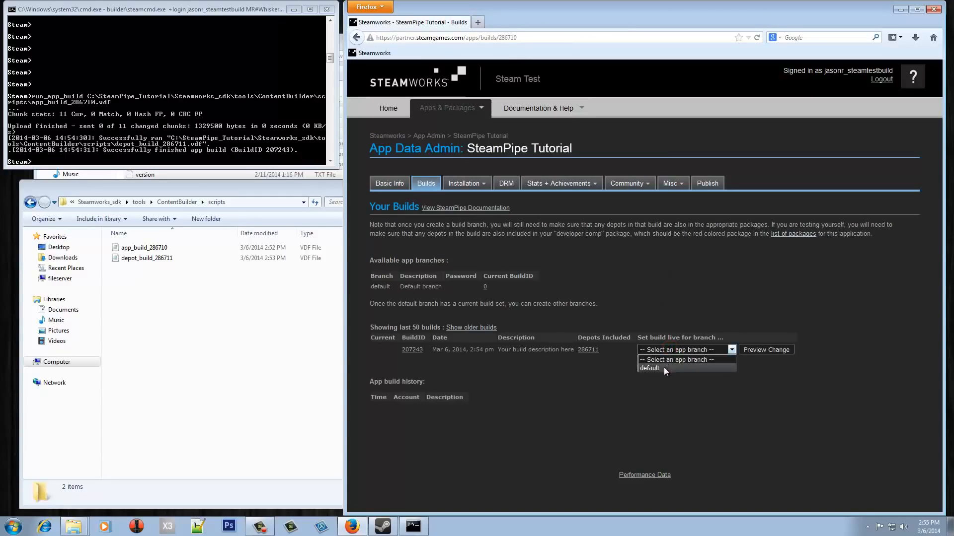
click(649, 368)
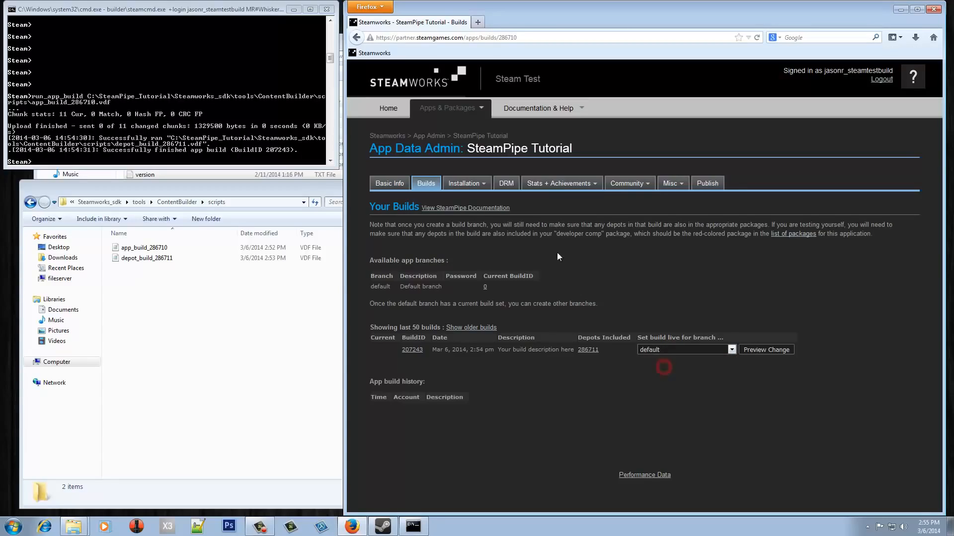
mouse_move(651, 274)
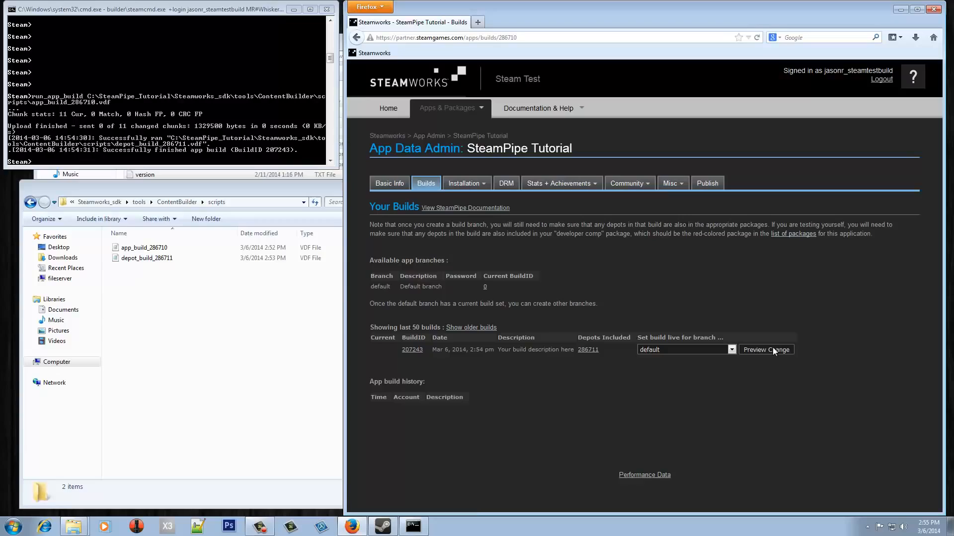
click(766, 349)
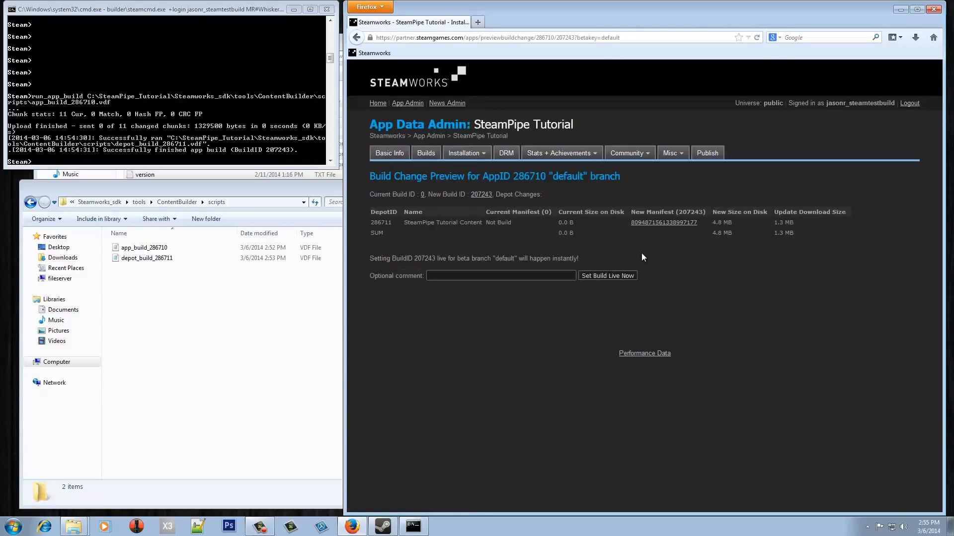
mouse_move(748, 248)
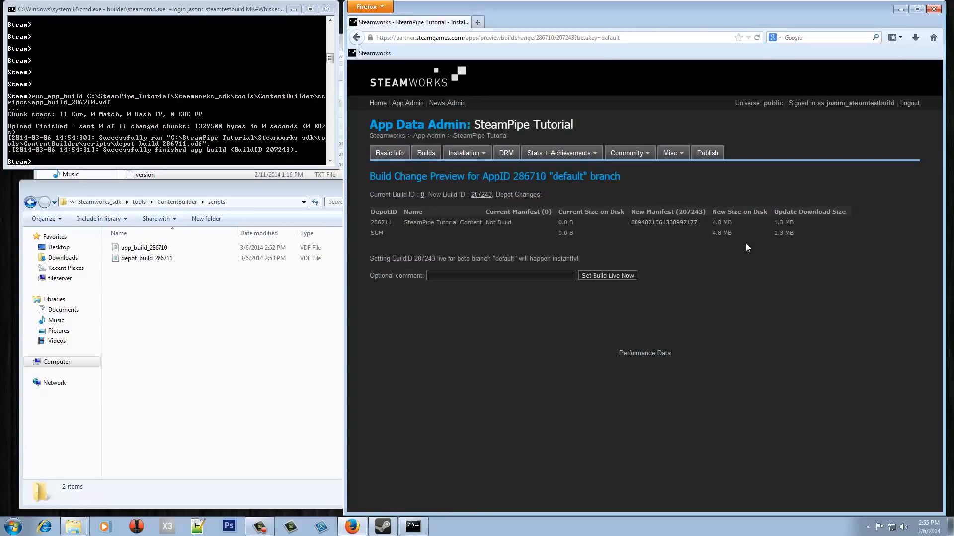
mouse_move(606, 281)
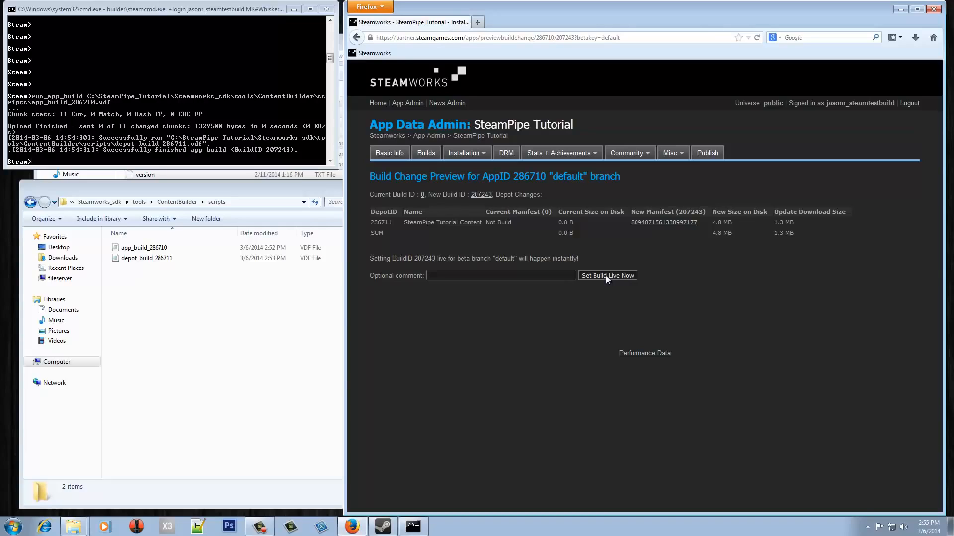
click(606, 275)
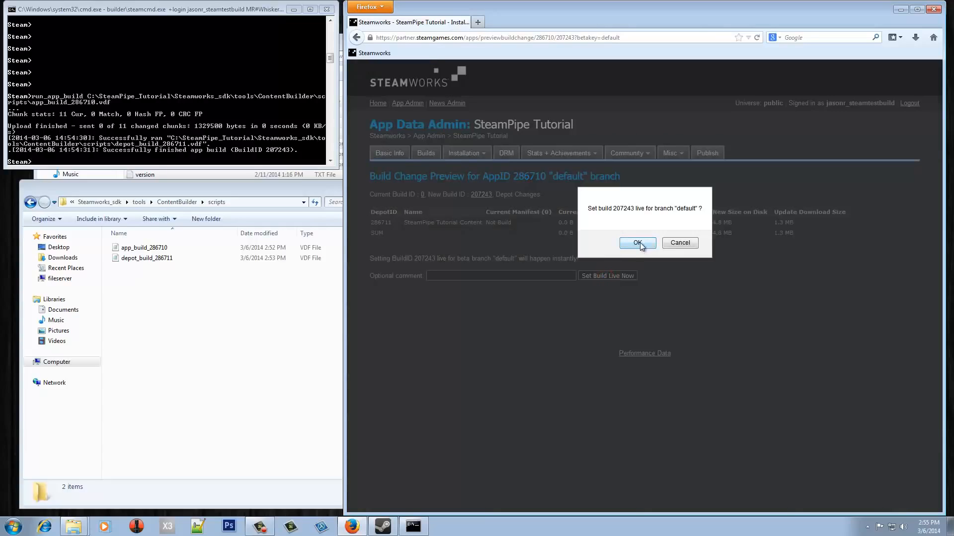
click(636, 243)
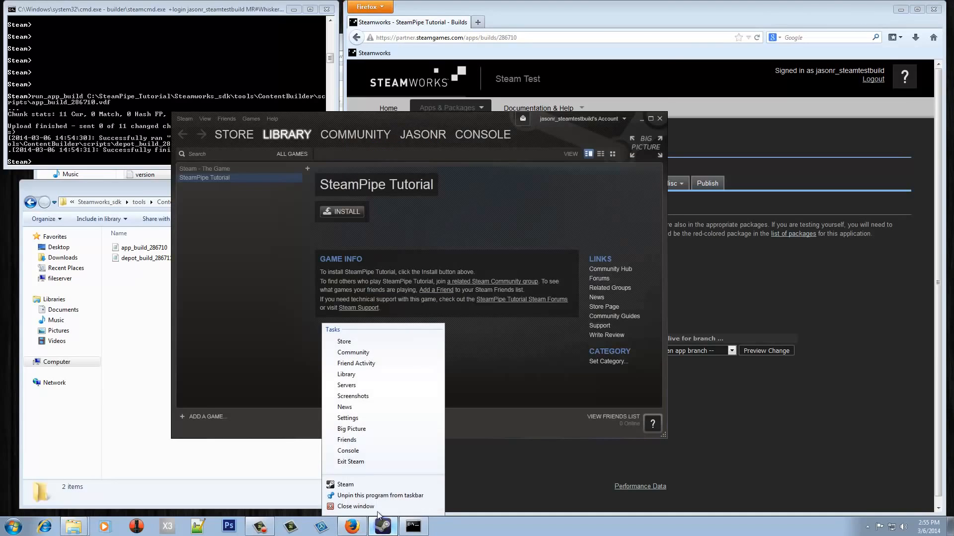
Restart Steam and sign back in with the account password
click(356, 506)
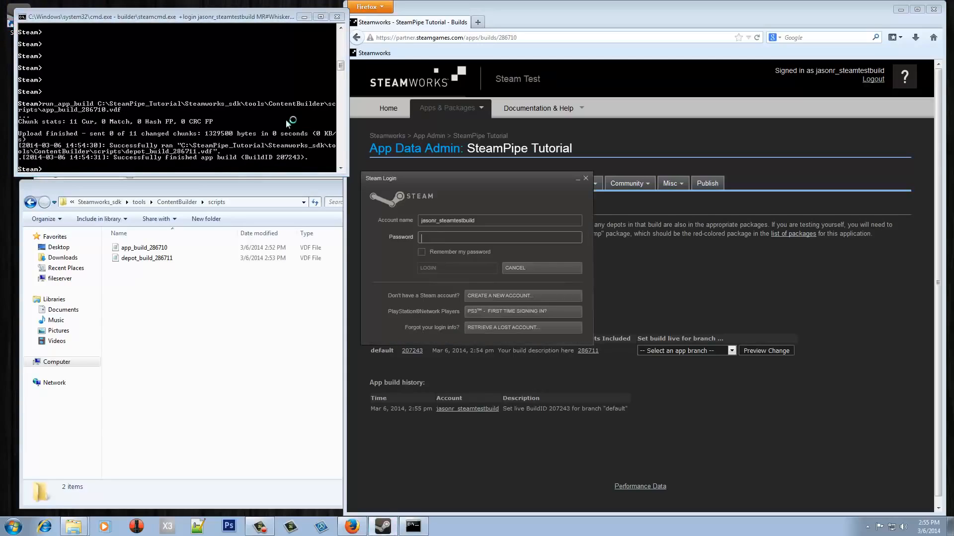
text(**)
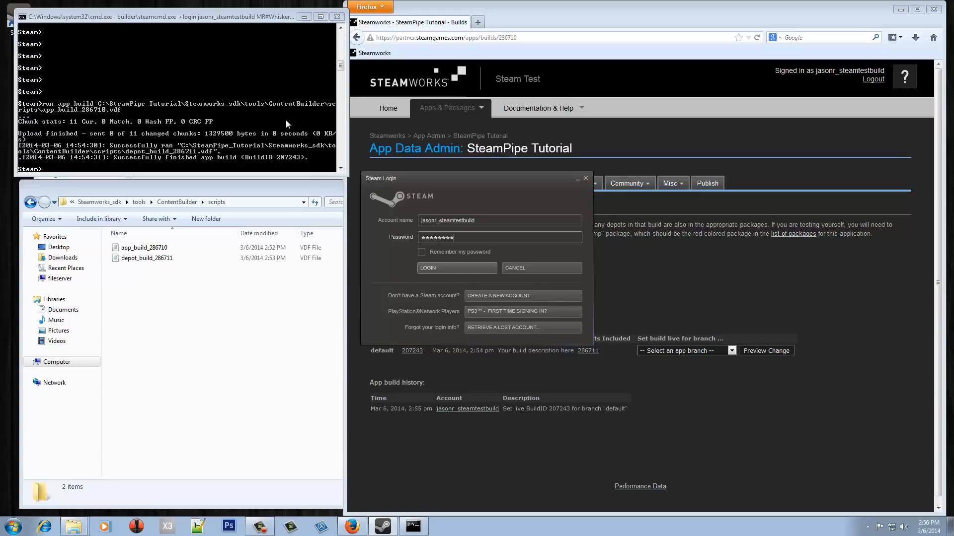
click(457, 269)
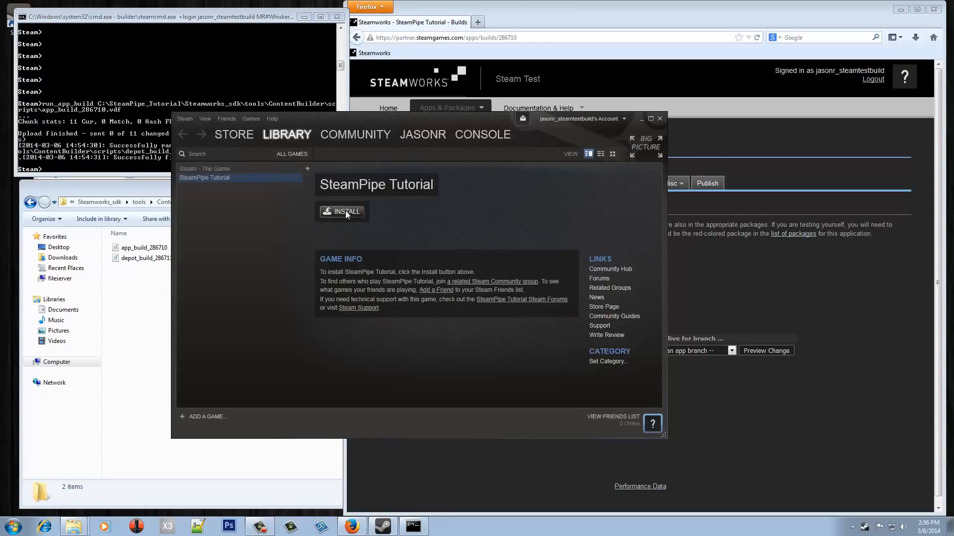
Install SteamPipe Tutorial, accepting disk space and skipping shortcuts, until the download completes
click(342, 212)
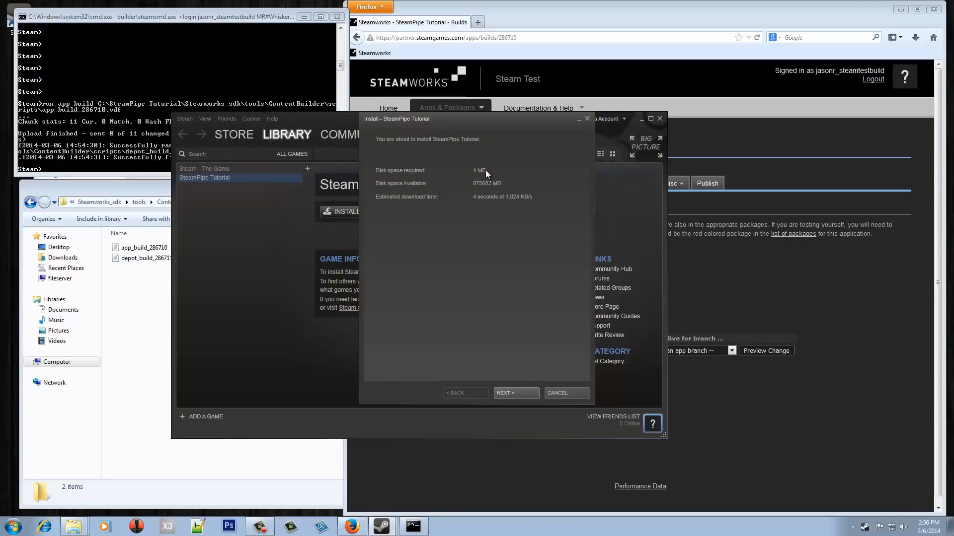
mouse_move(492, 122)
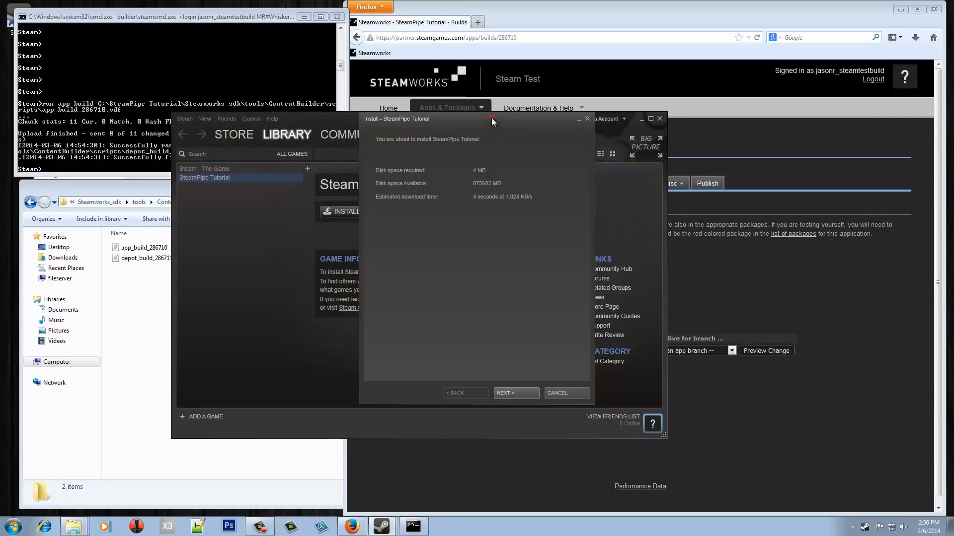
click(513, 393)
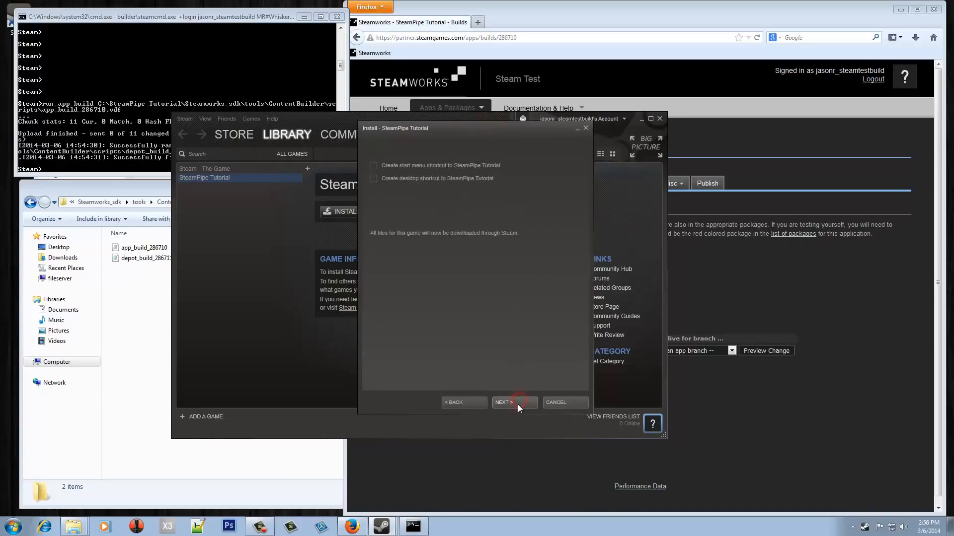
click(512, 402)
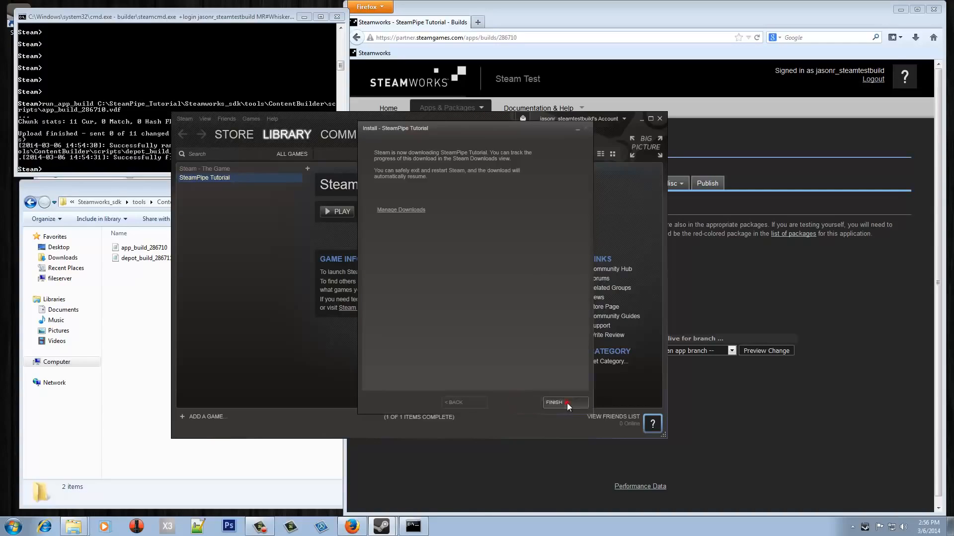
click(553, 402)
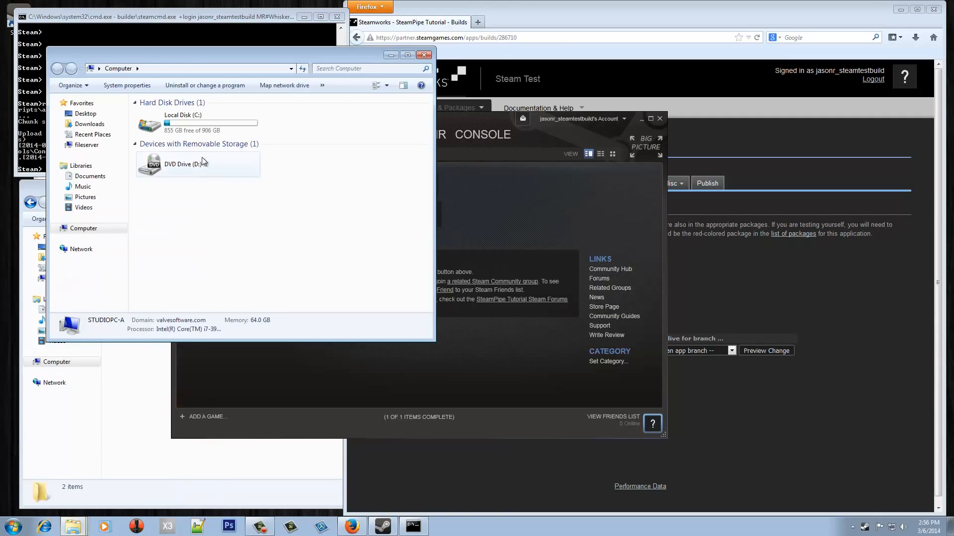
Browse to C:\Program Files (x86)\Steam\SteamApps\common\SteamPipe Tutorial to see the installed game files
double_click(183, 124)
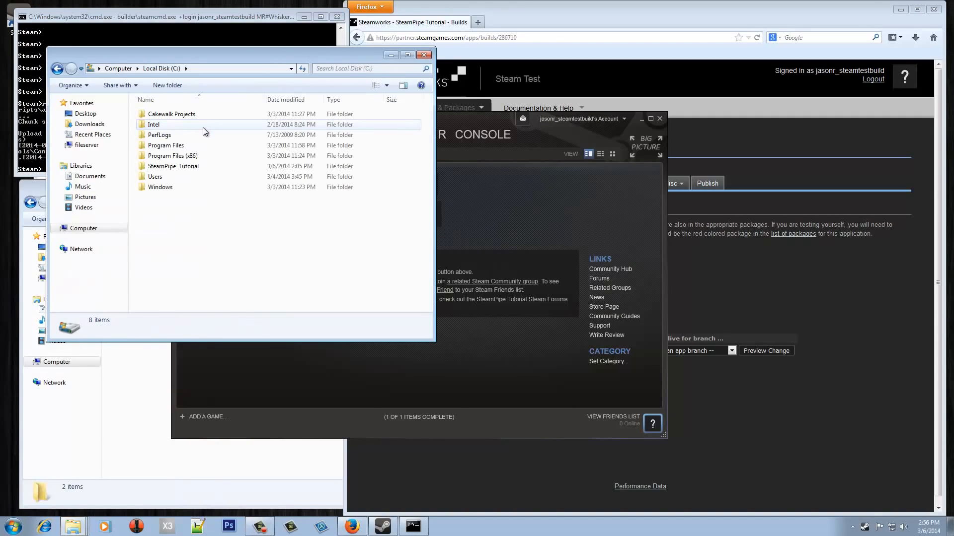
double_click(172, 155)
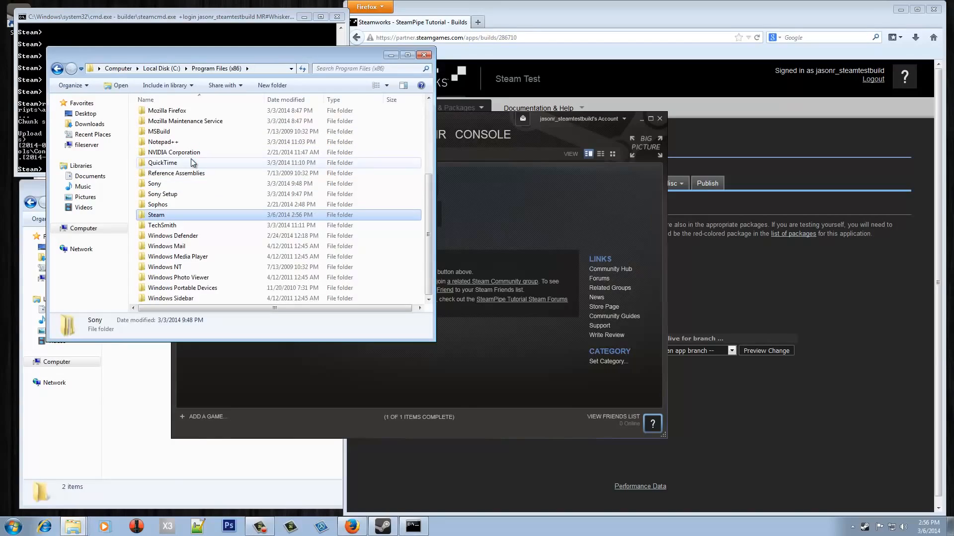
double_click(156, 215)
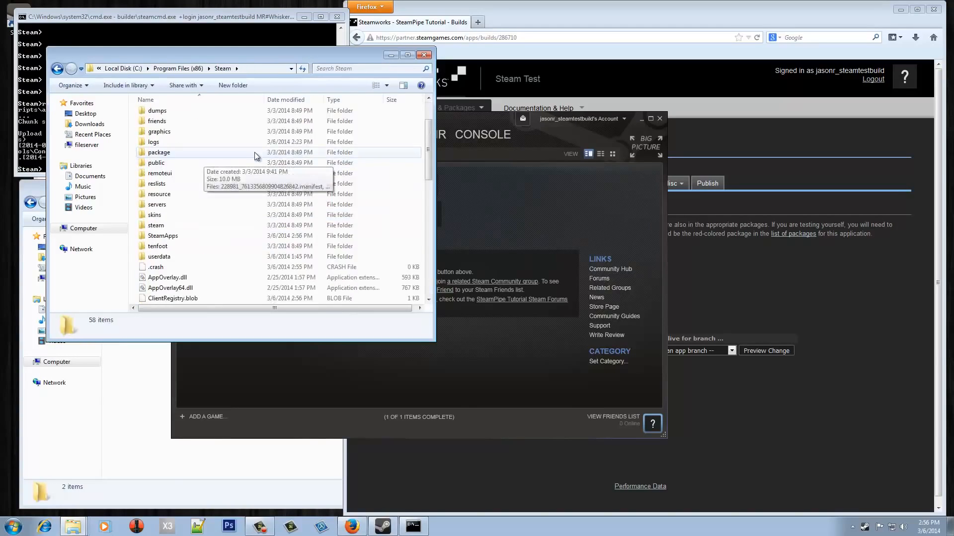
double_click(162, 235)
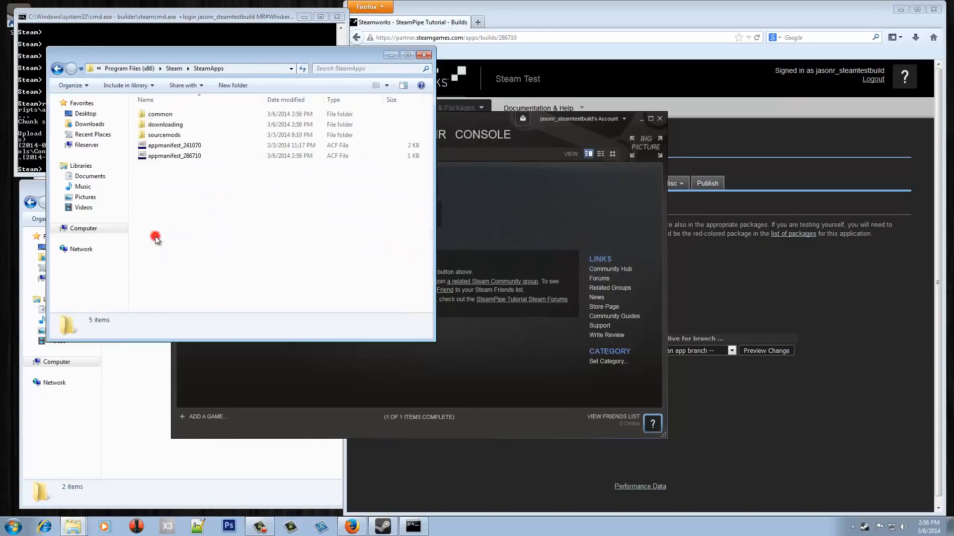
mouse_move(242, 204)
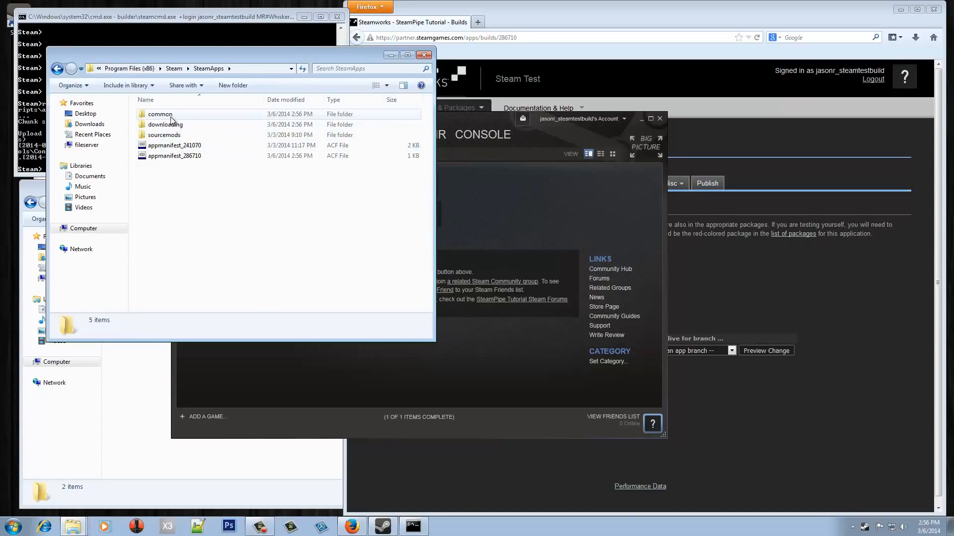
click(160, 113)
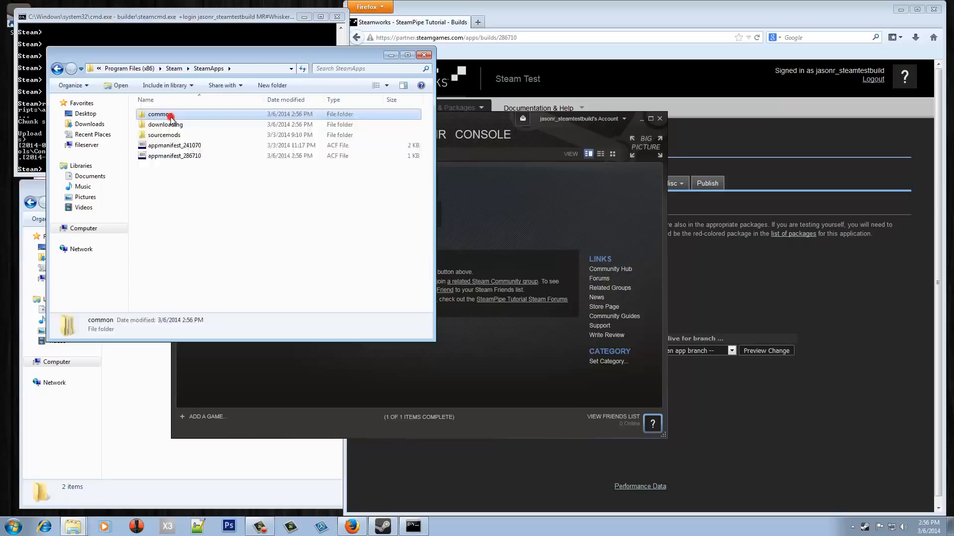
double_click(161, 113)
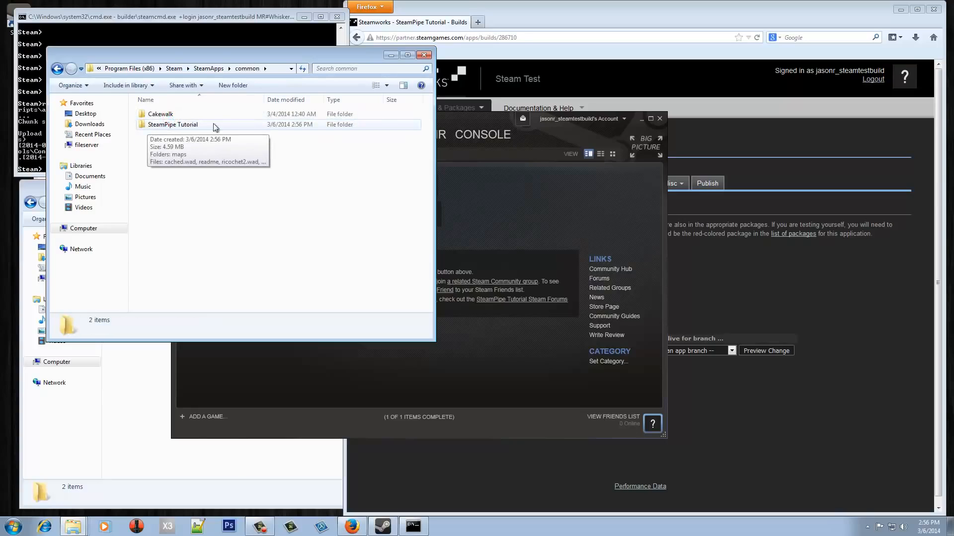
double_click(172, 125)
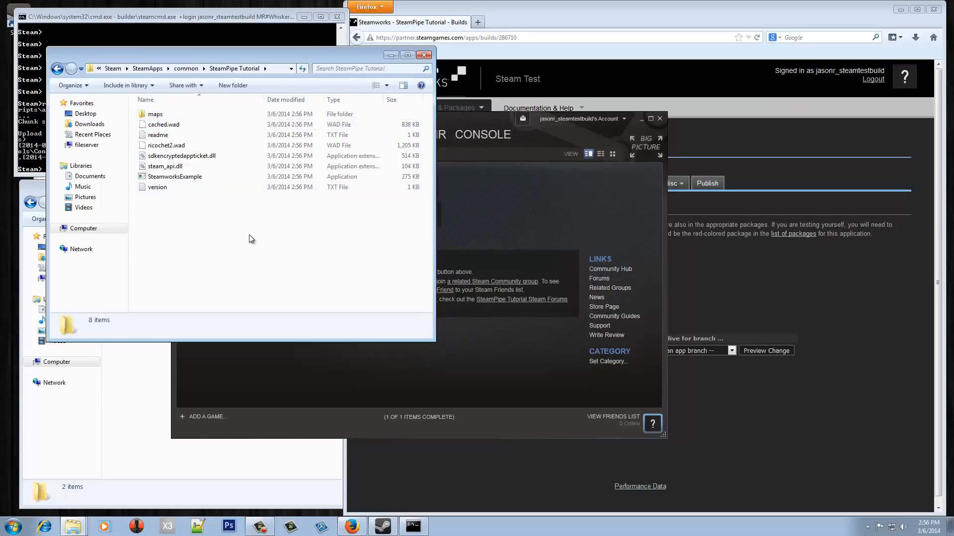
mouse_move(239, 237)
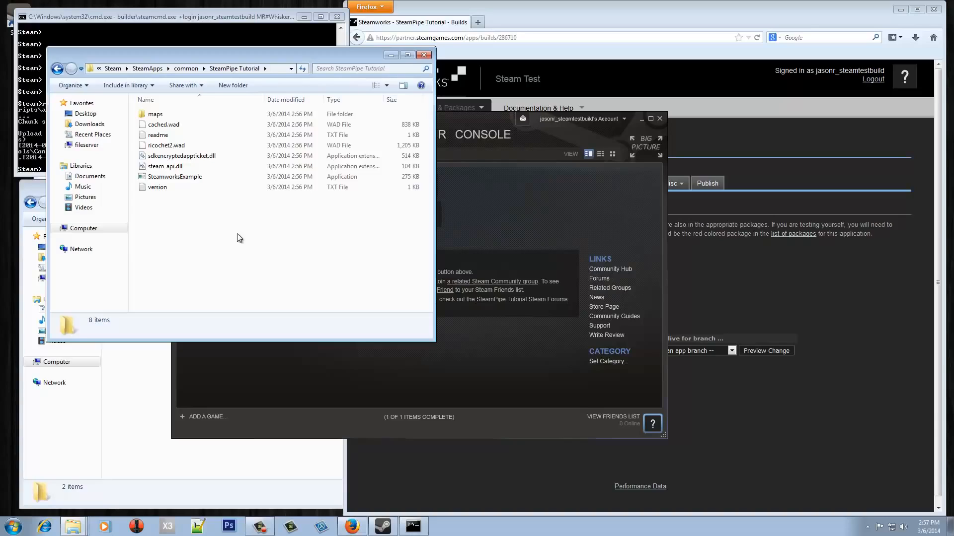
mouse_move(256, 246)
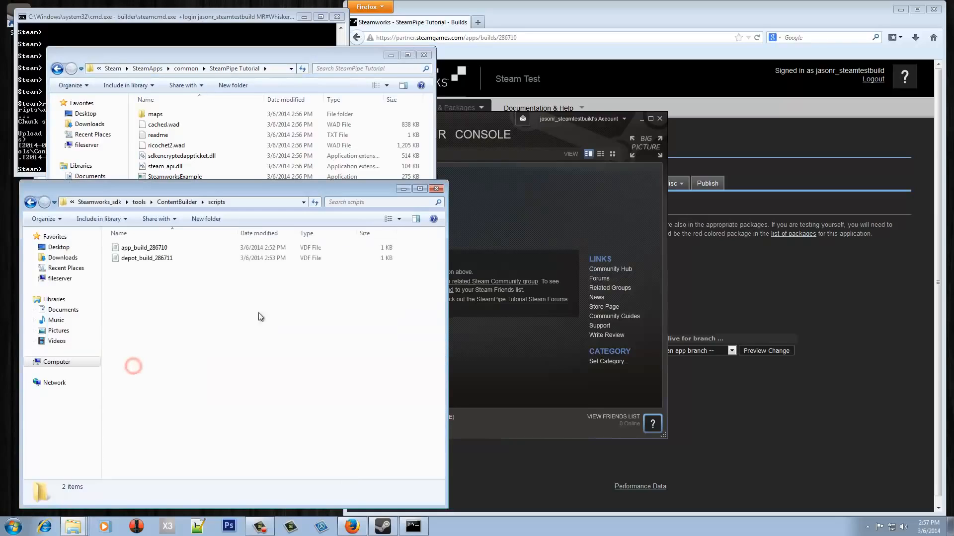
Edit version.txt in the windows_content upload folder to the new version
click(31, 202)
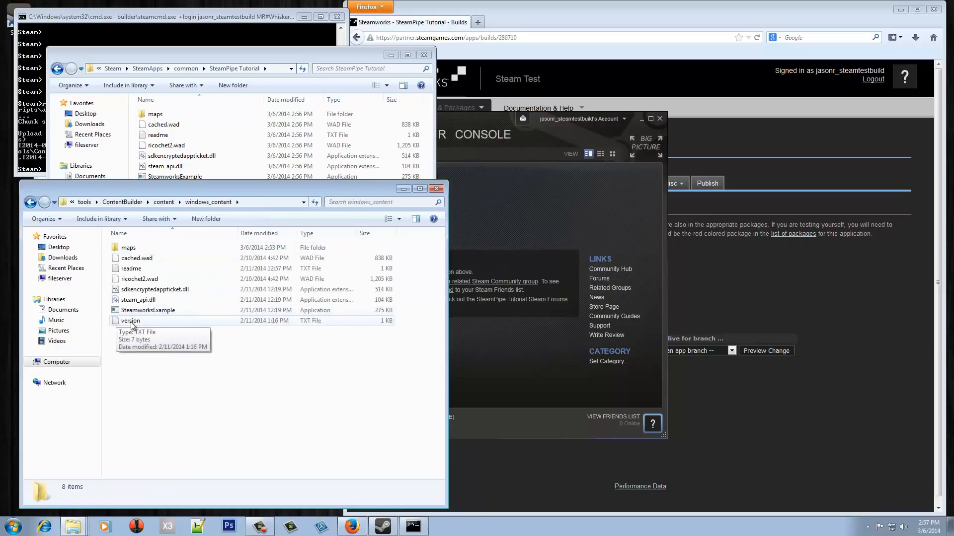
double_click(130, 321)
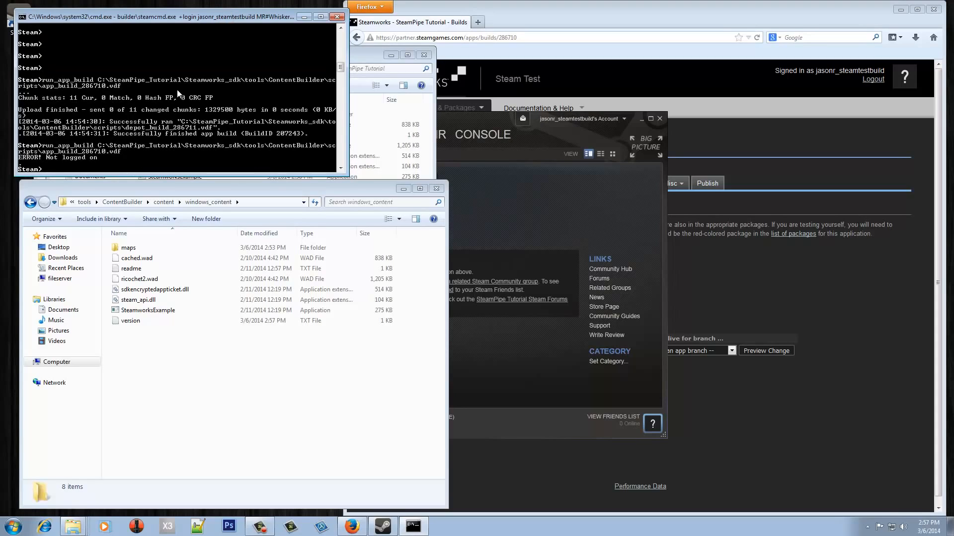
Log in to steamcmd as jasonr and rerun app_build_286710.vdf, finishing as BuildID 207244
text(log)
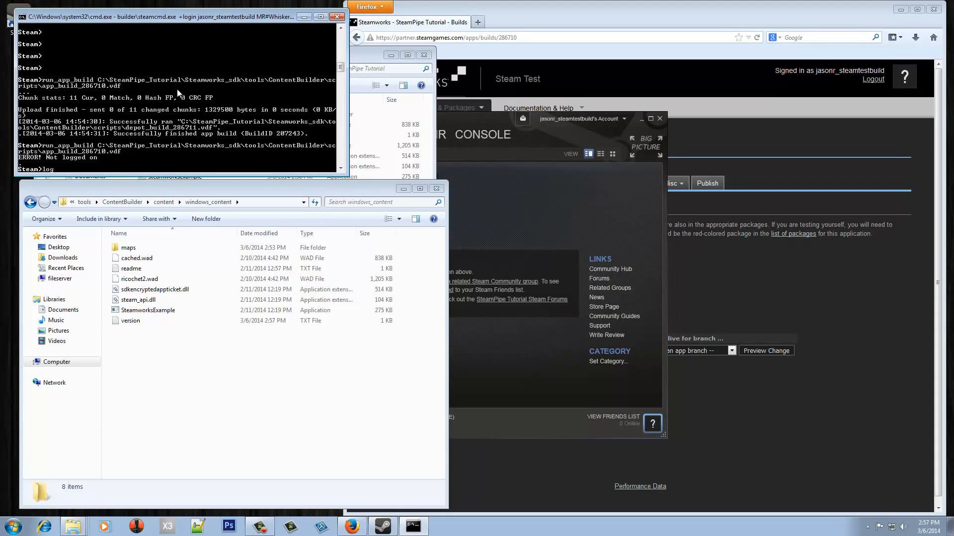
text(login jasonr_steamtestbuild MR#Whiskers23)
text(run_app_build C:\SteamPipe_Tutorial\Steamworks_sdk\tools\ContentBuilder\scripts\app_build_286710.vdf)
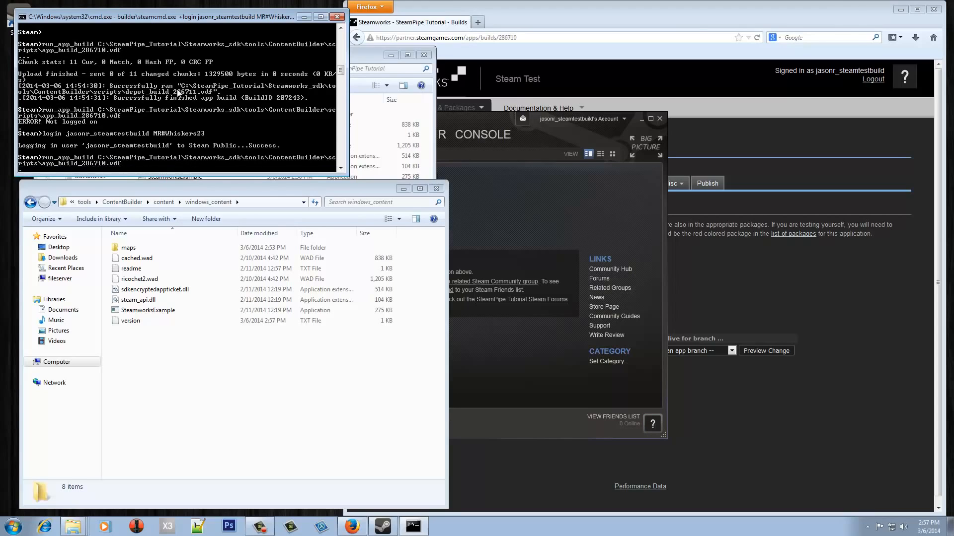
key(Return)
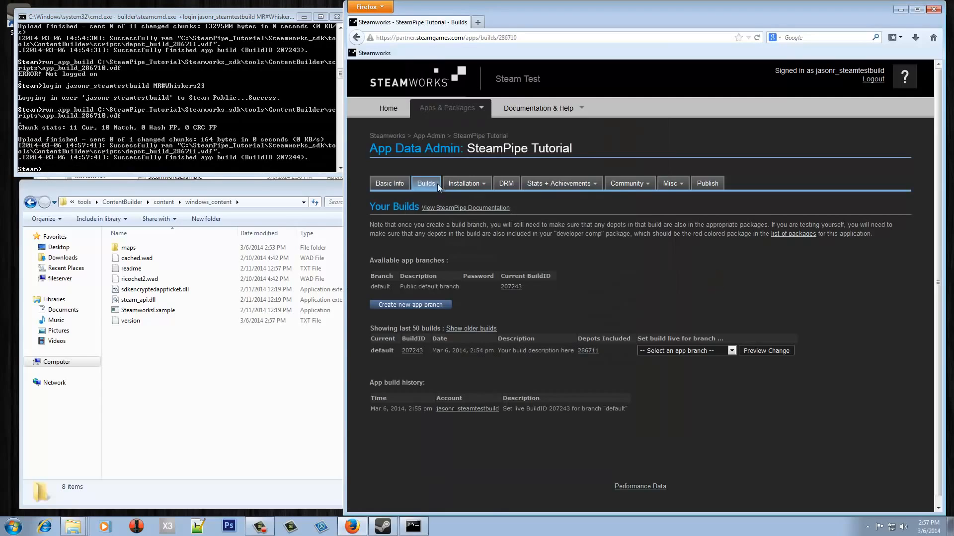
Refresh the Builds list and check the depot 286711 manifest of build 207244
click(427, 182)
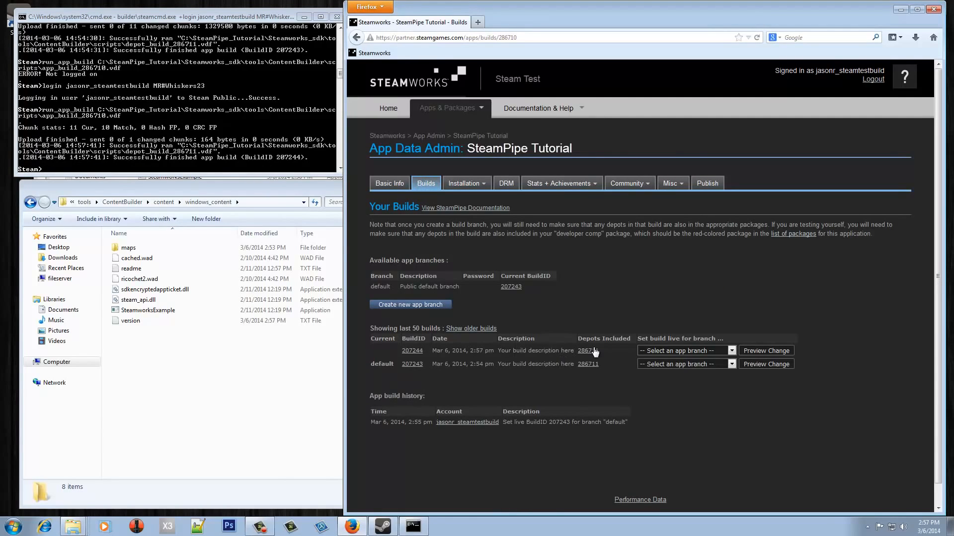
click(587, 351)
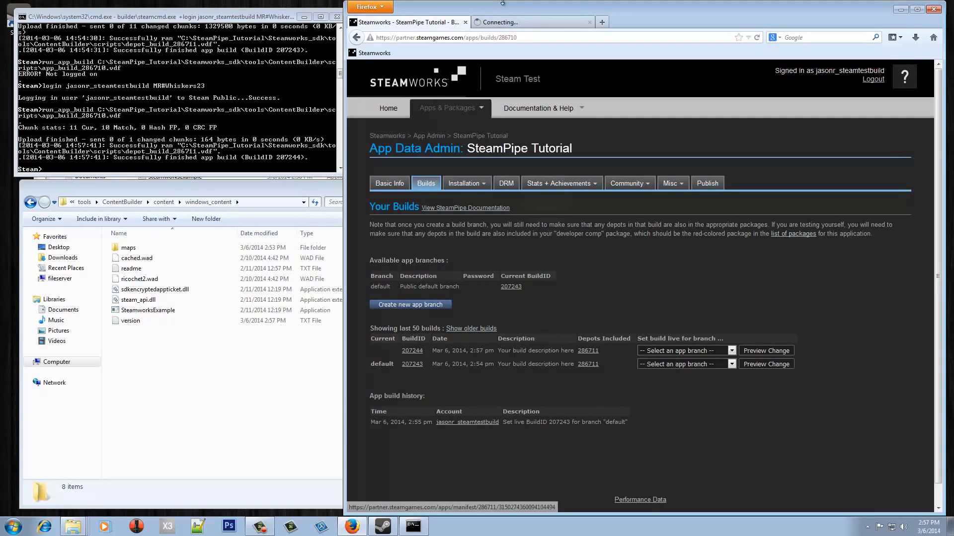
click(587, 351)
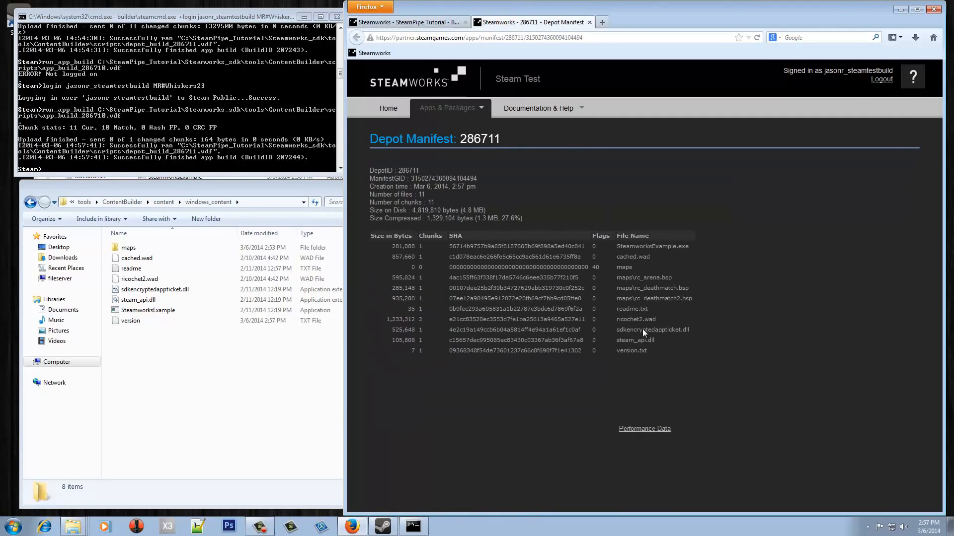
mouse_move(677, 357)
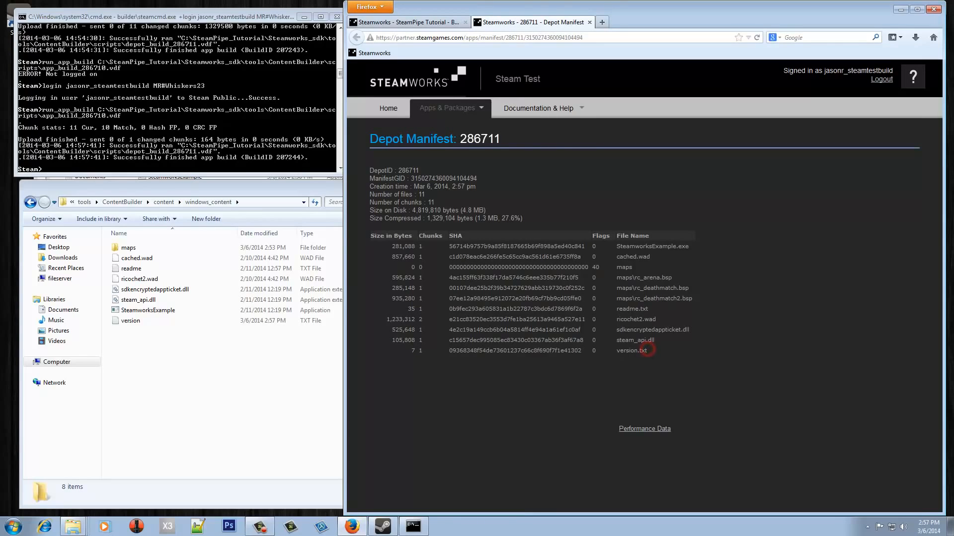
Set build 207244 live on the default branch via Preview Change and Set Build Live Now
click(686, 350)
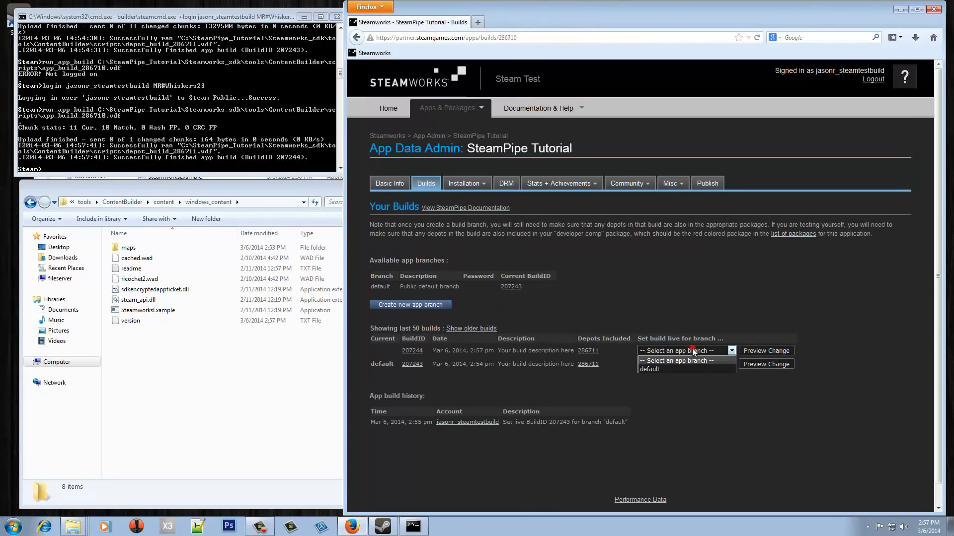
click(649, 369)
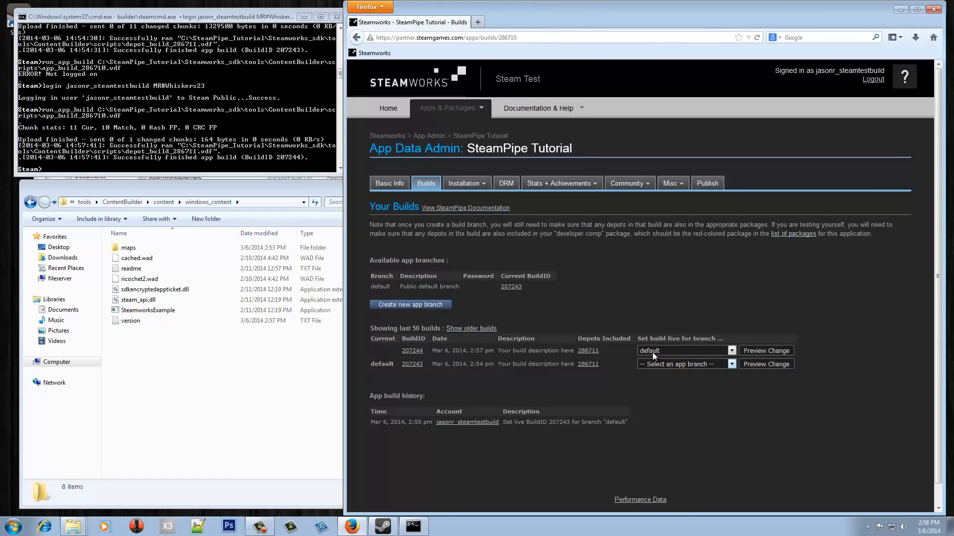
click(765, 350)
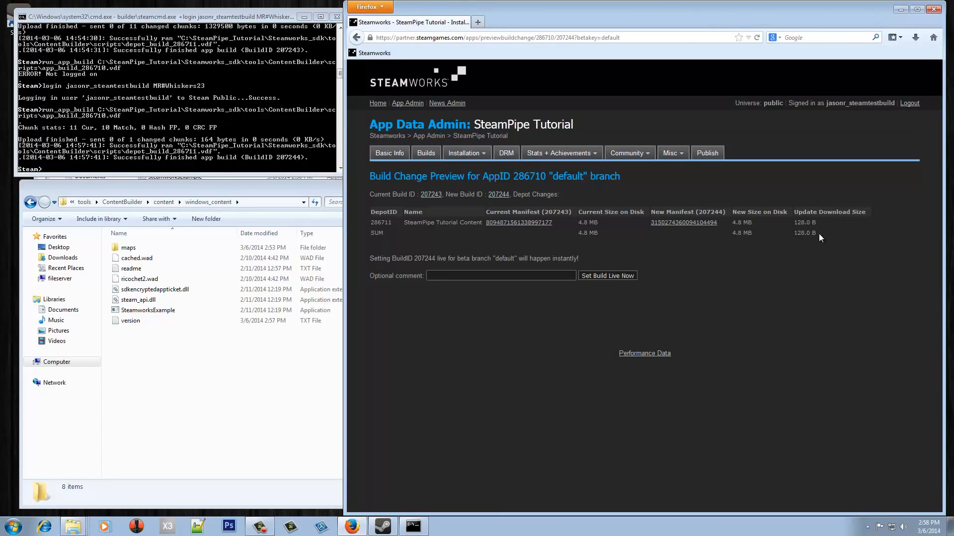
mouse_move(610, 277)
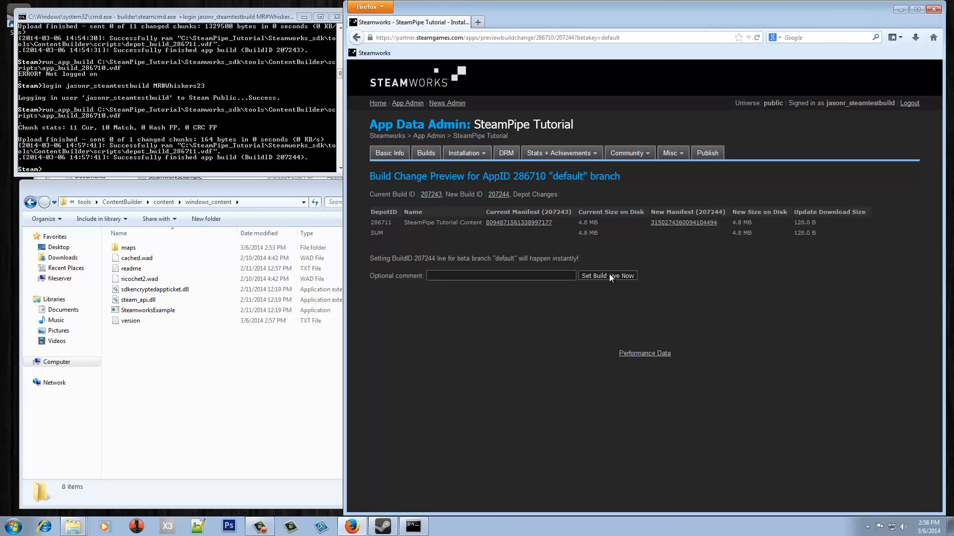
click(606, 275)
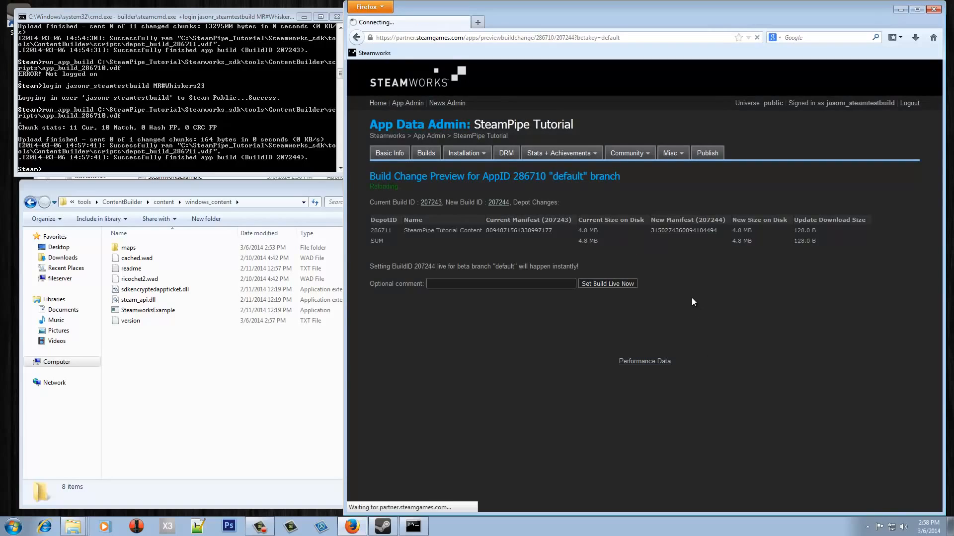
click(606, 283)
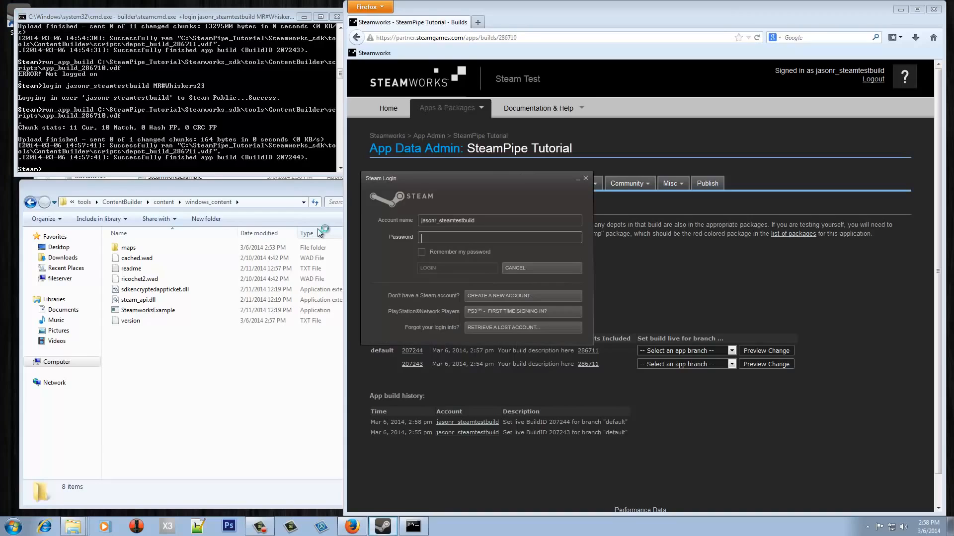
Sign back in to Steam and verify the installed SteamPipe Tutorial folder holds the updated version file
text(**)
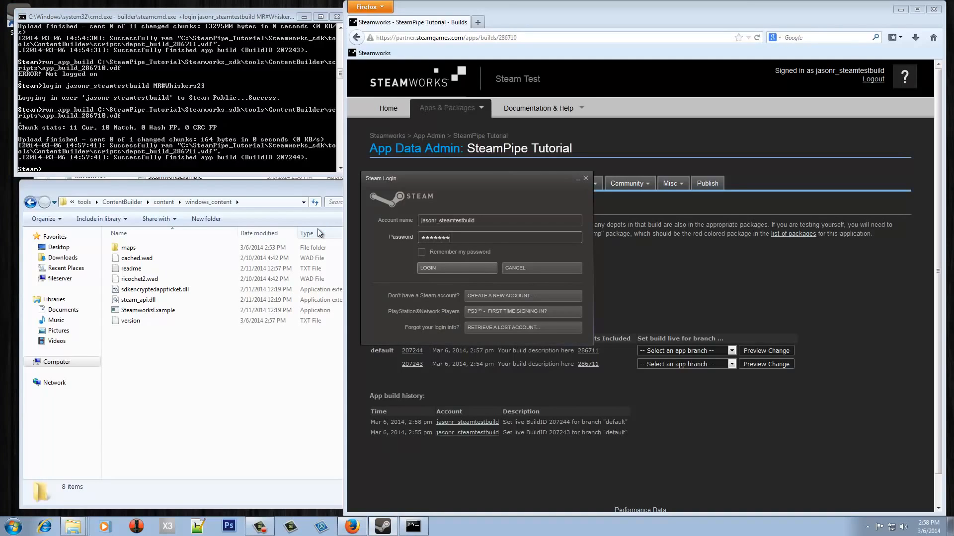
click(456, 267)
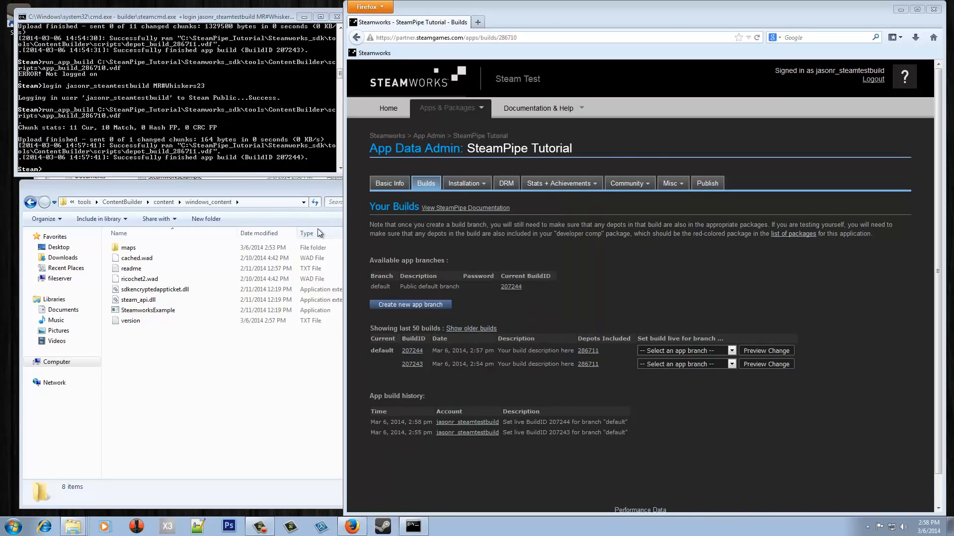
click(381, 526)
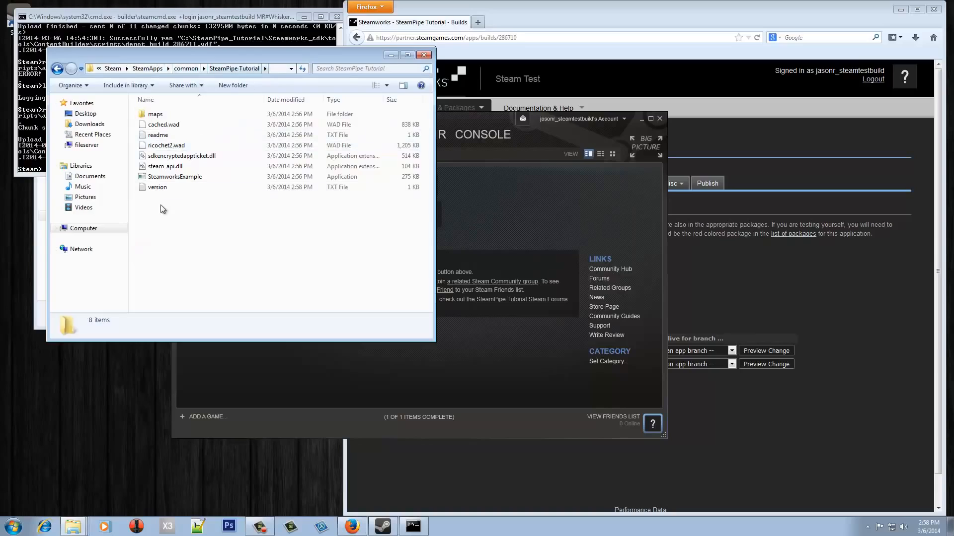
double_click(157, 187)
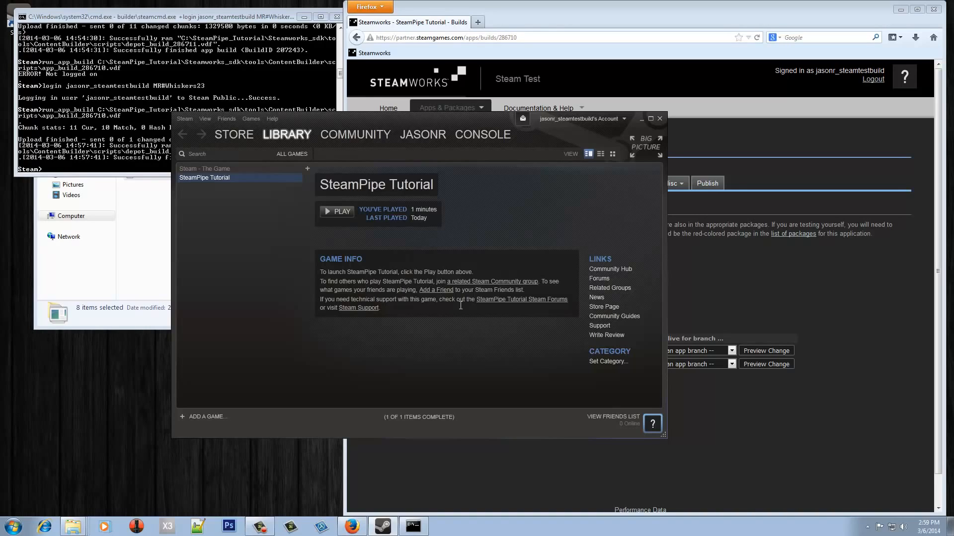
mouse_move(449, 309)
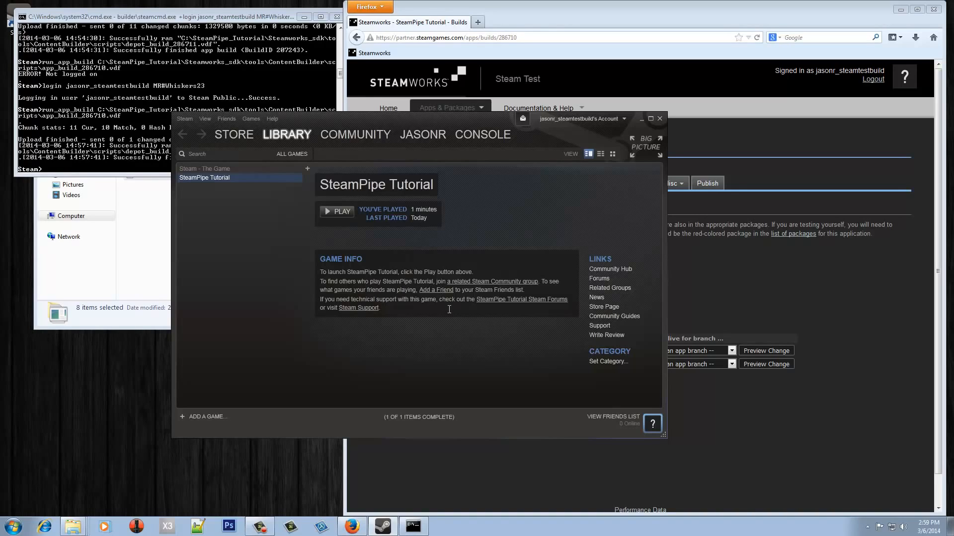